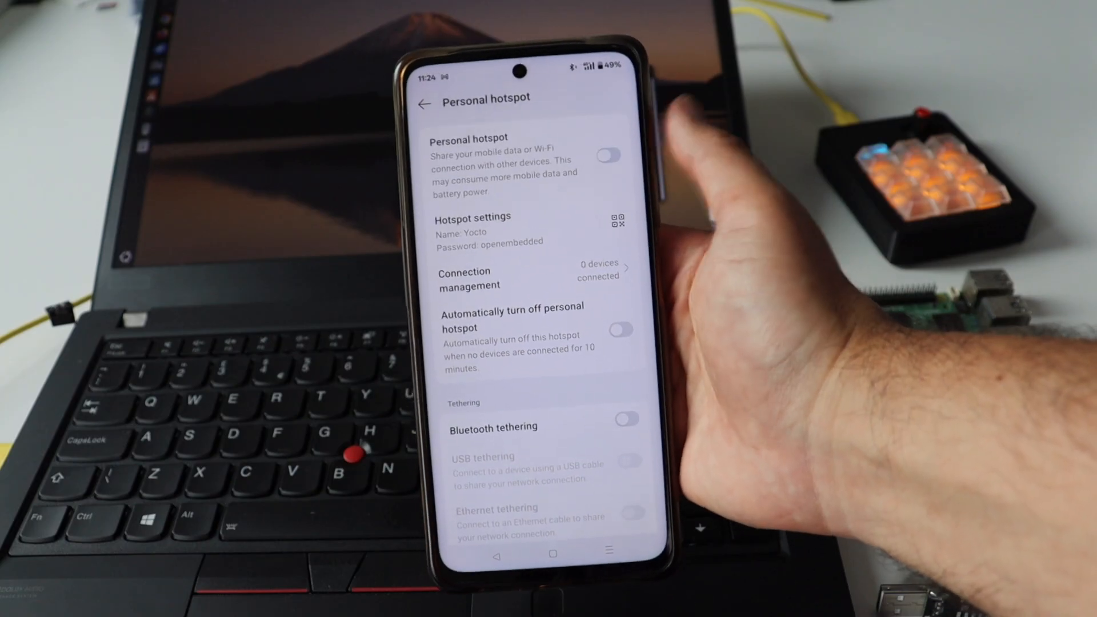
# Step: Enable the Android personal hotspot named Yocto for the Pi to join
pyautogui.click(606, 157)
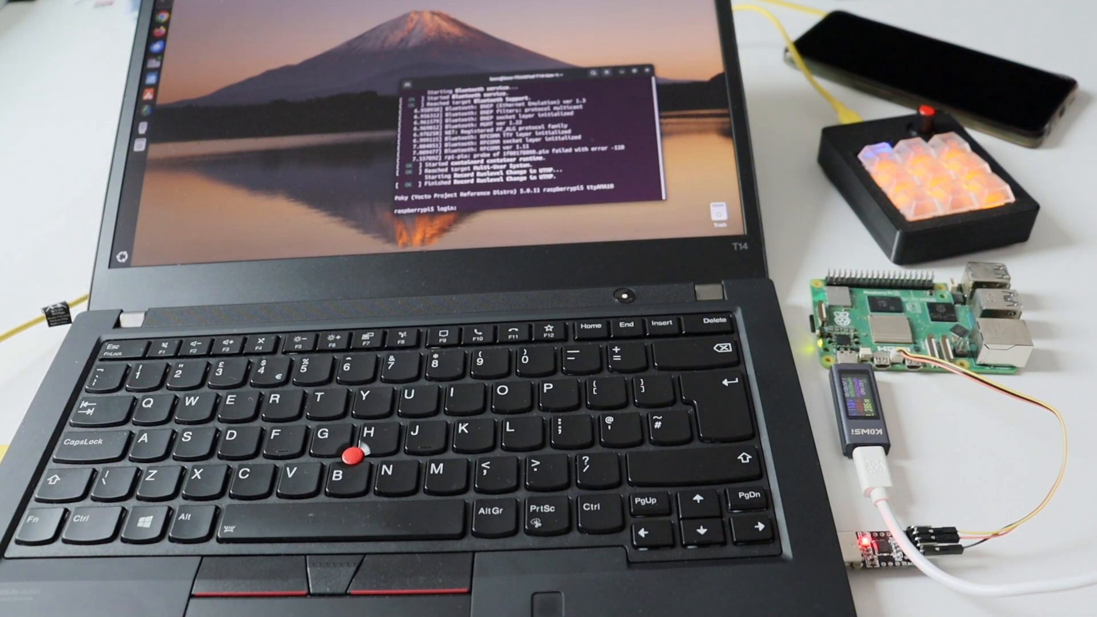
# Step: Log in as root, list interfaces with ip a showing wlan0 down, and run rfkill unblock wifi
pyautogui.write('root')
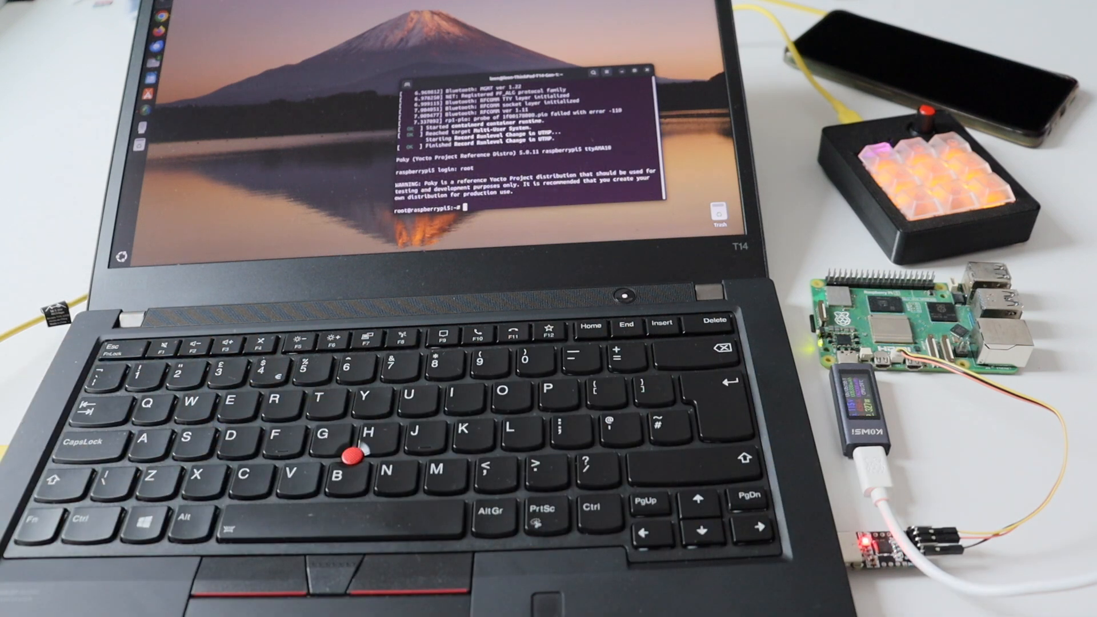
pyautogui.write('ip a')
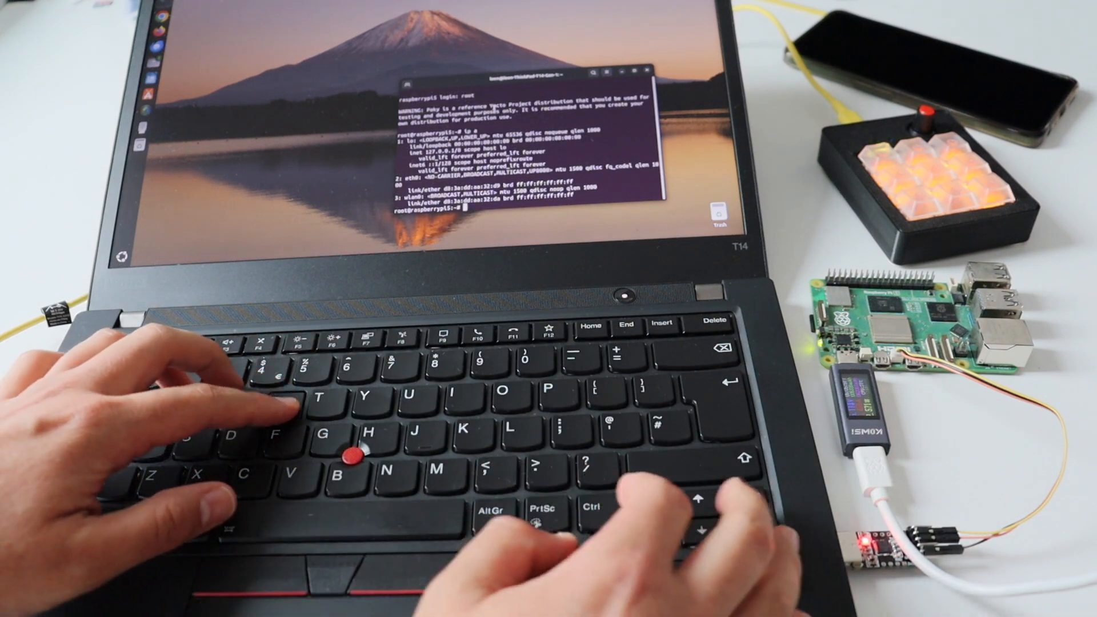
pyautogui.write('rfkill unblock')
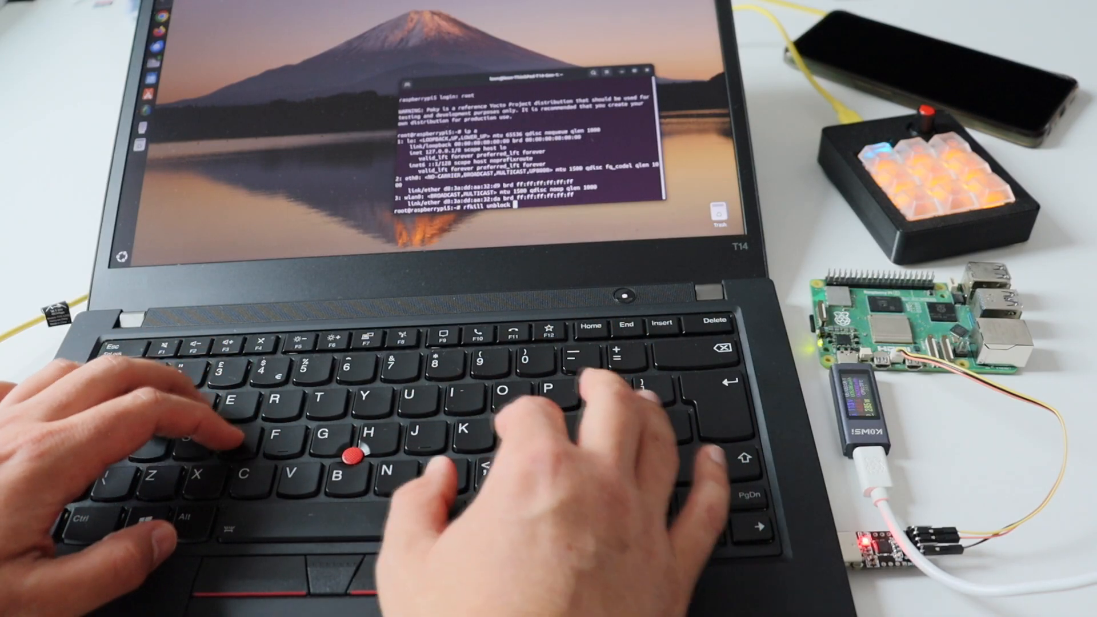
pyautogui.write('wif')
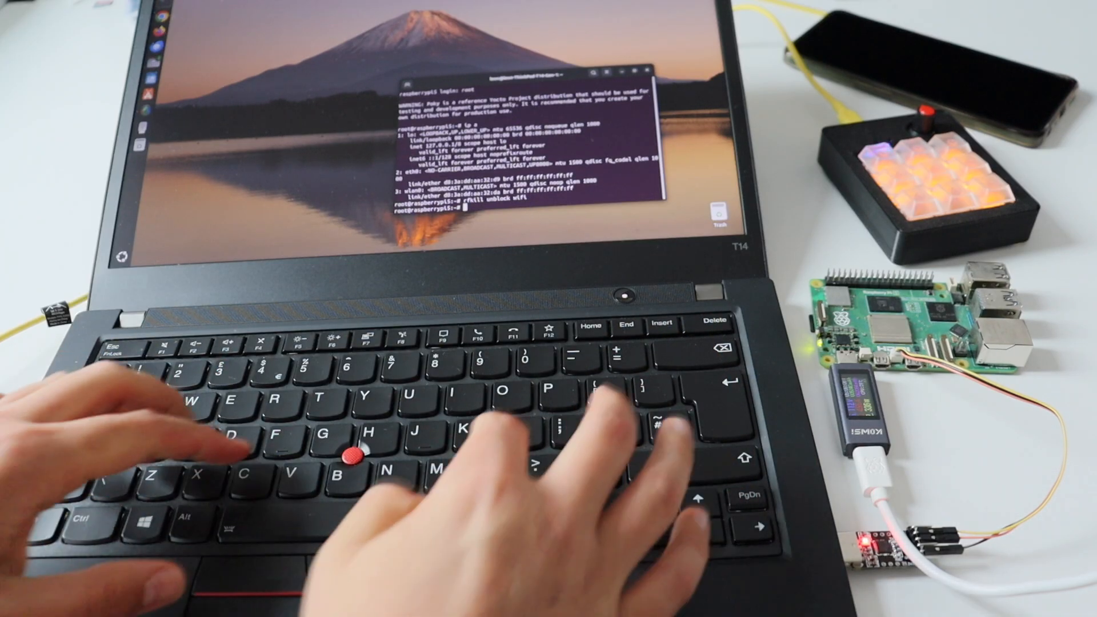
pyautogui.write('ip link')
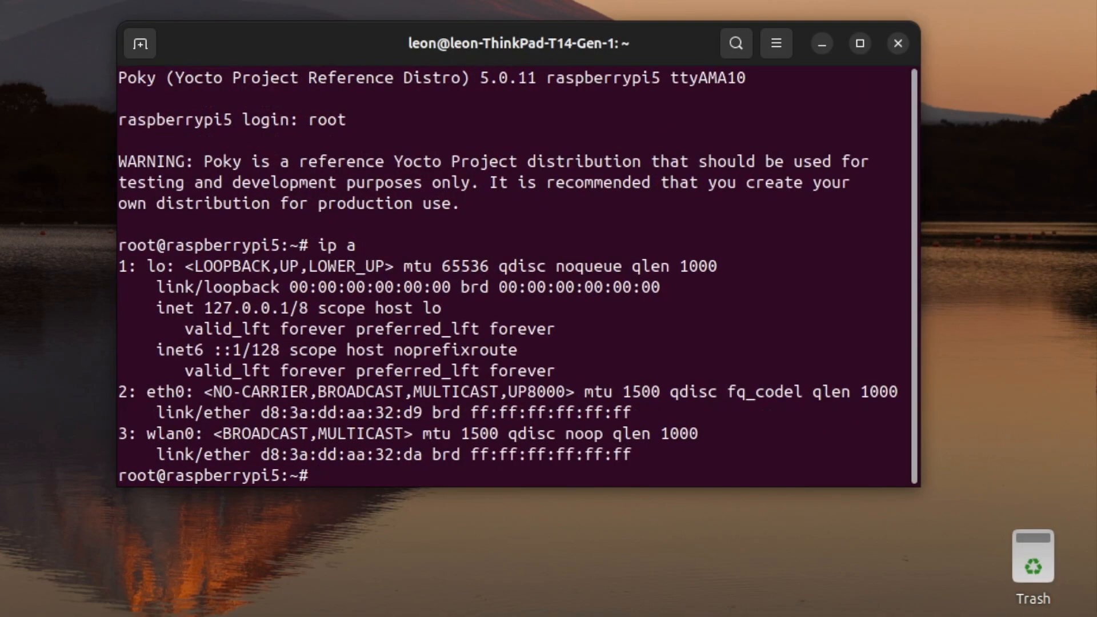
# Step: Run ip link set wlan0 up, verify it reports UP without carrier, and start connmanctl
pyautogui.write('rfkill unblock wif')
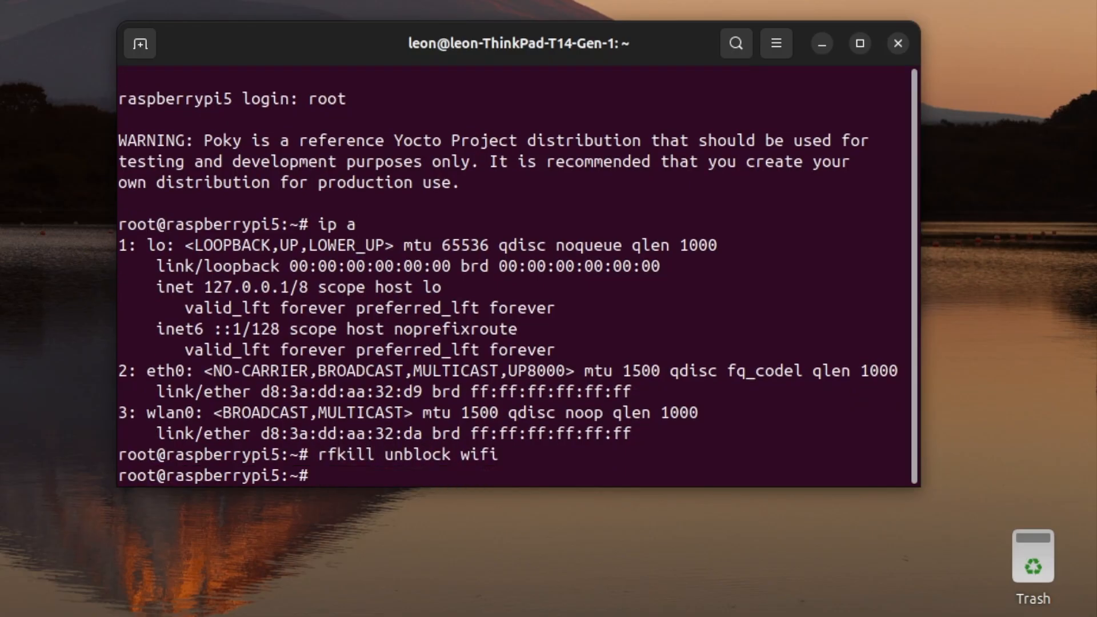
pyautogui.write('ip link set wlan')
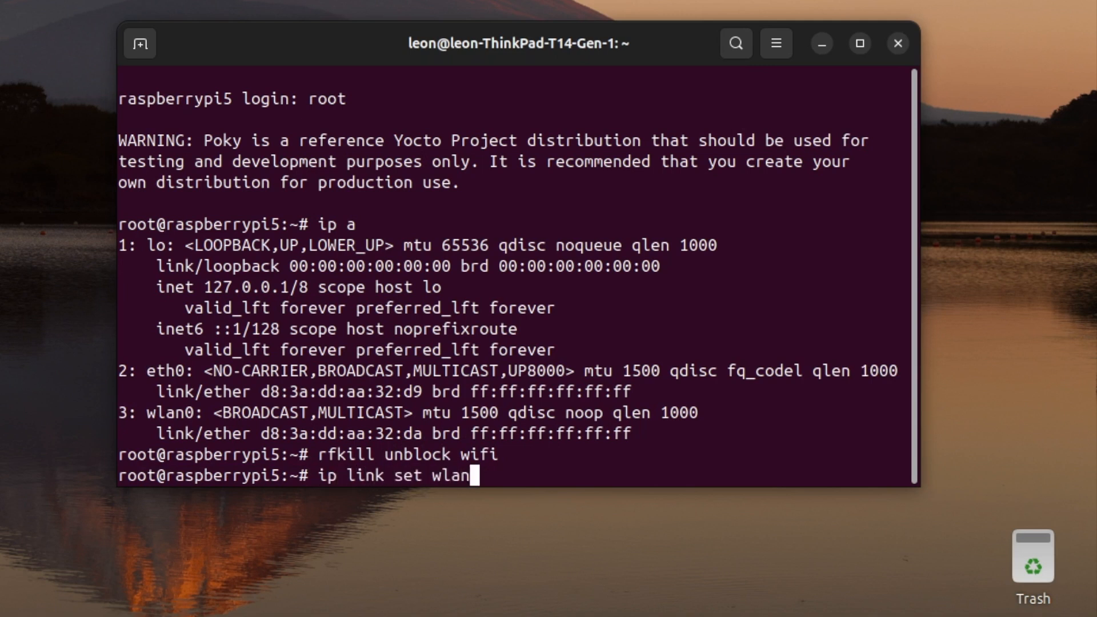
pyautogui.write('0 up')
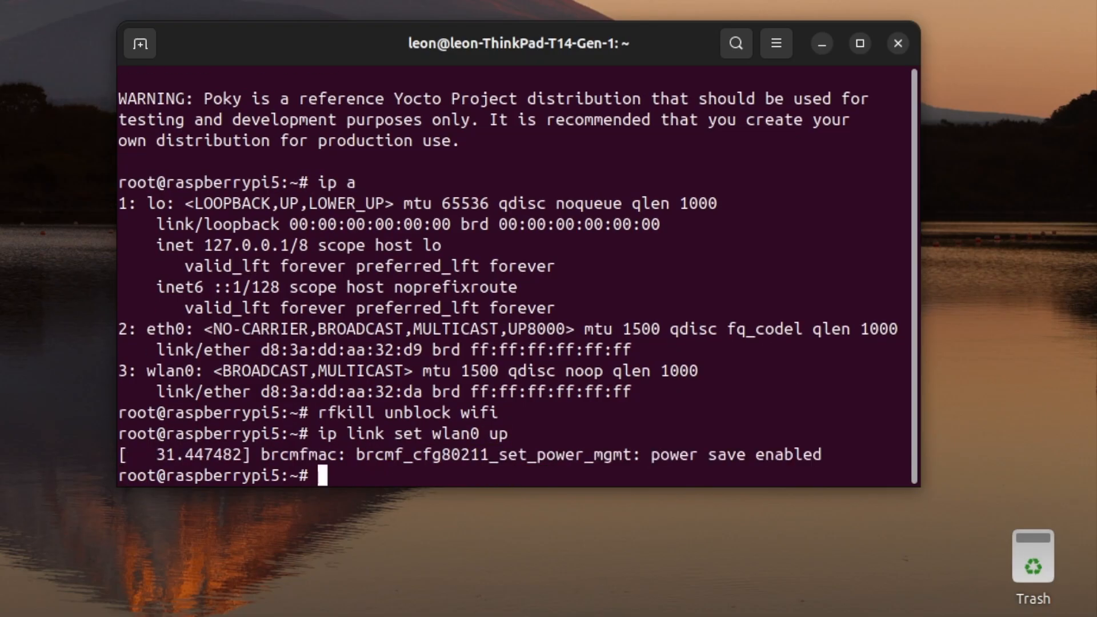
pyautogui.write('ip a')
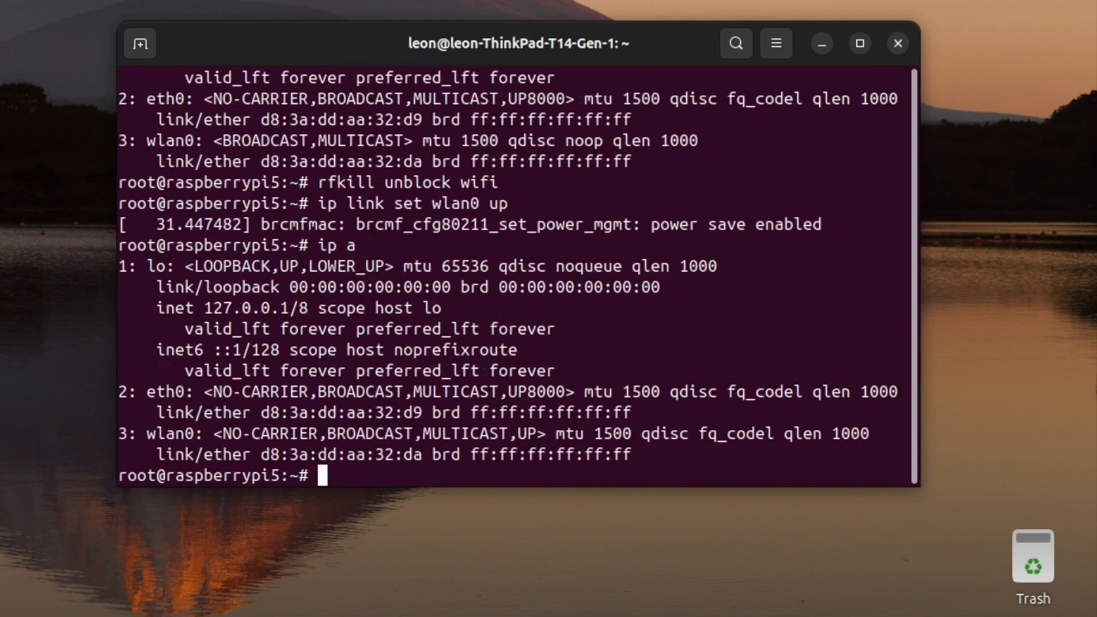
pyautogui.write('connman')
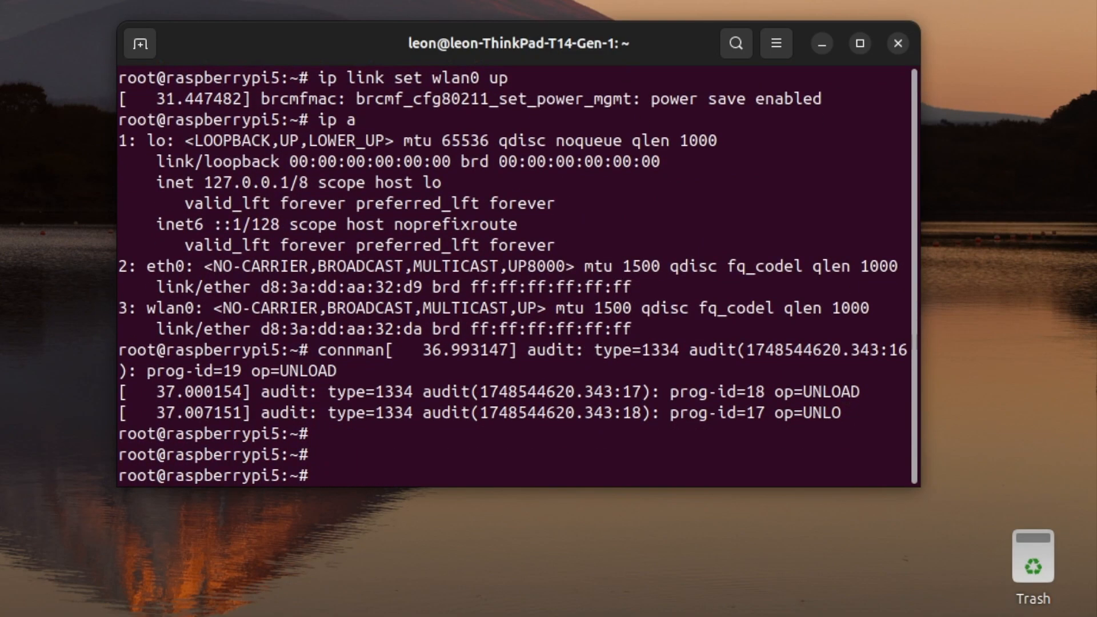
pyautogui.write('connmanctl')
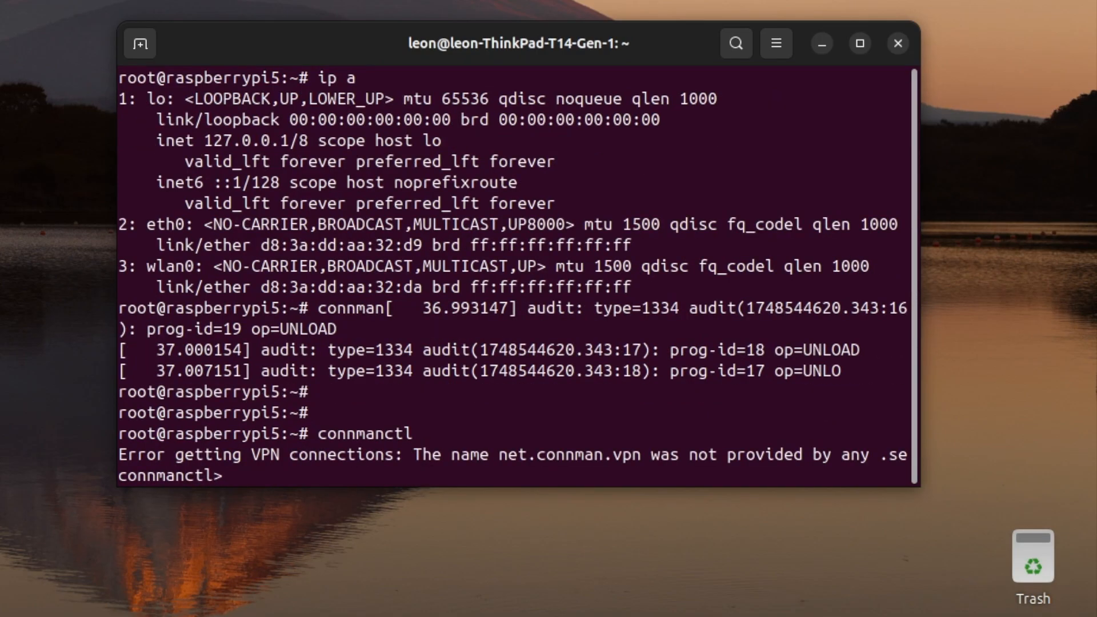
# Step: In connmanctl run technologies, enable wifi, scan wifi and services, listing the Yocto network
pyautogui.write('technologie')
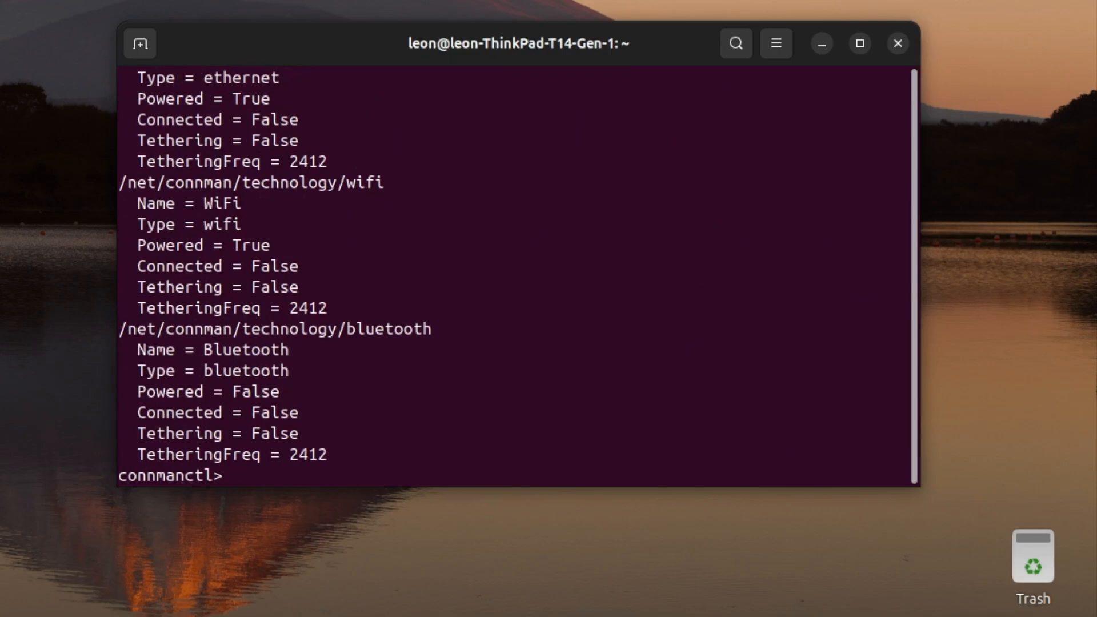
pyautogui.write('enable wifi')
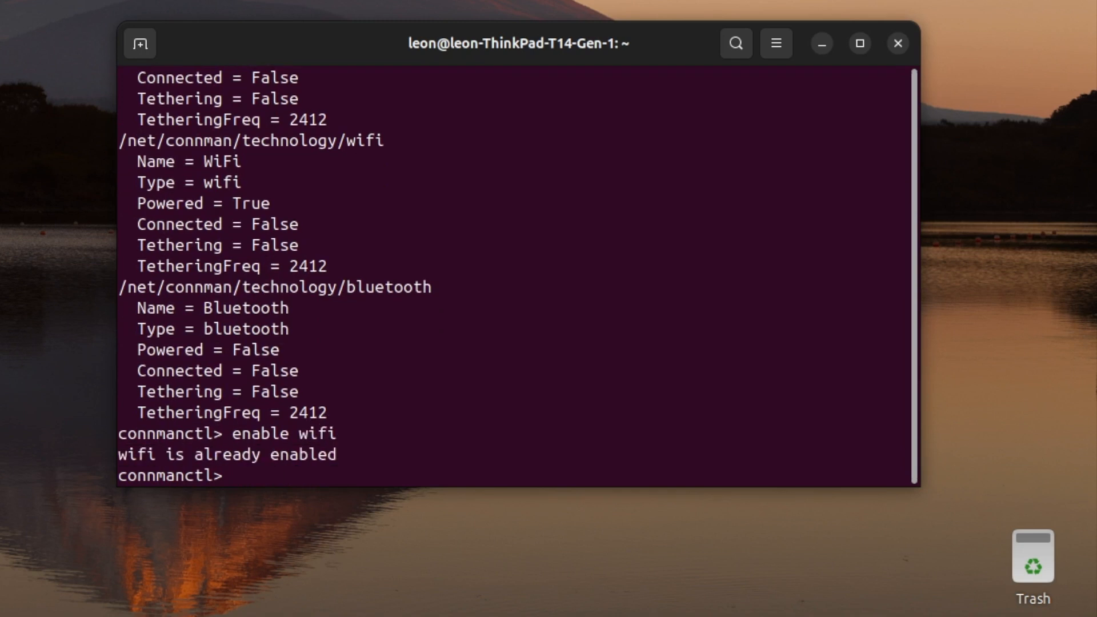
pyautogui.write('scan wifi')
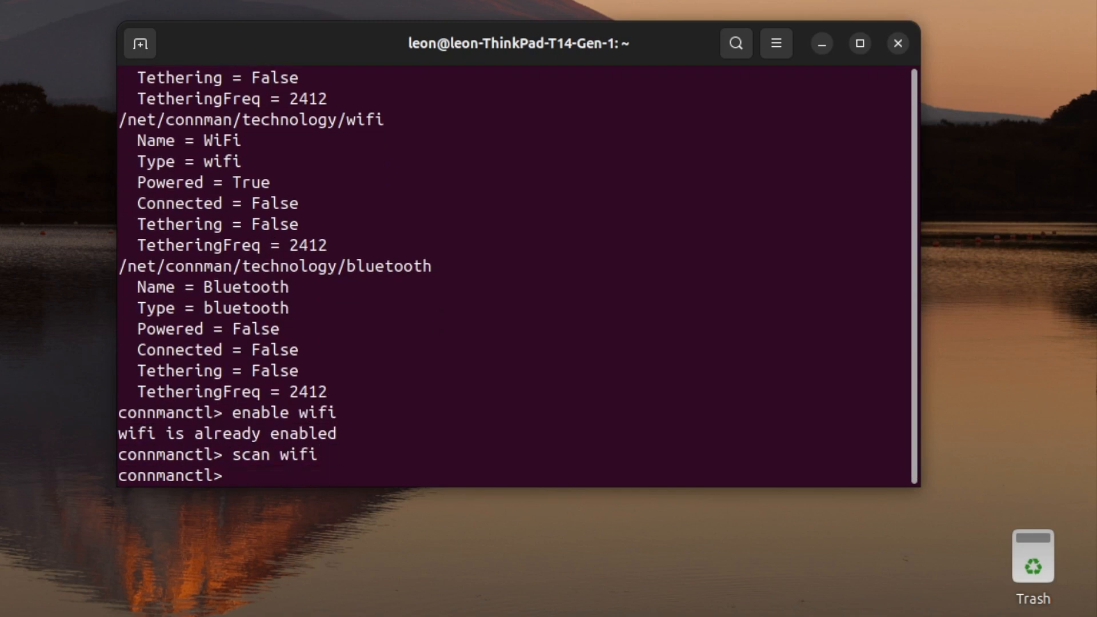
pyautogui.write('services')
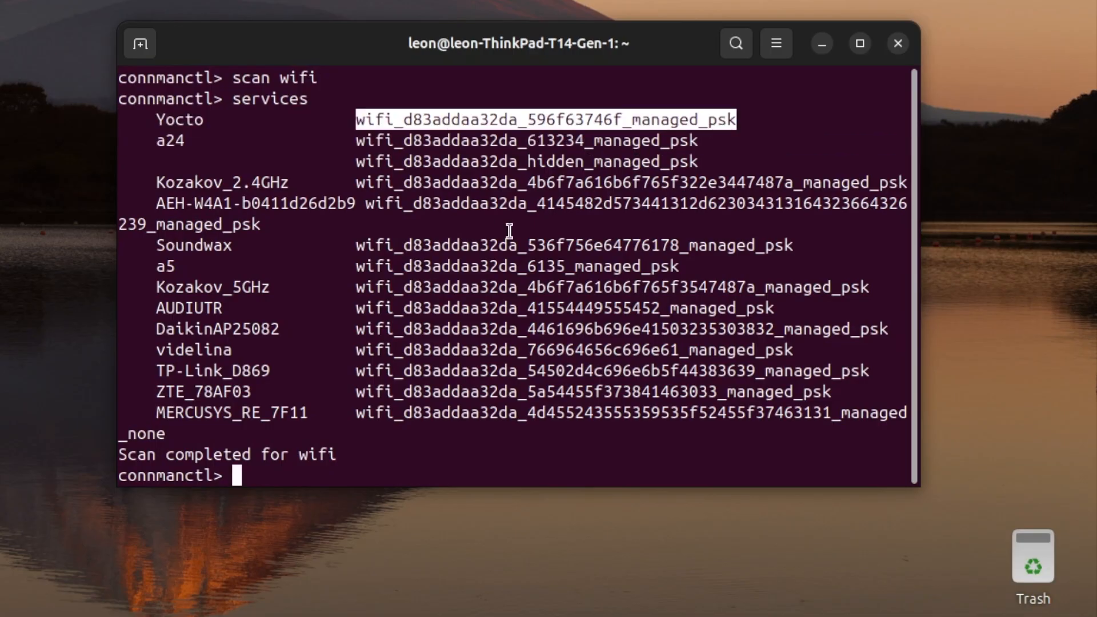
# Step: Register the agent, connect to the Yocto service with its passphrase, and check wlan0 got 10.190.175.165
pyautogui.write('agent on')
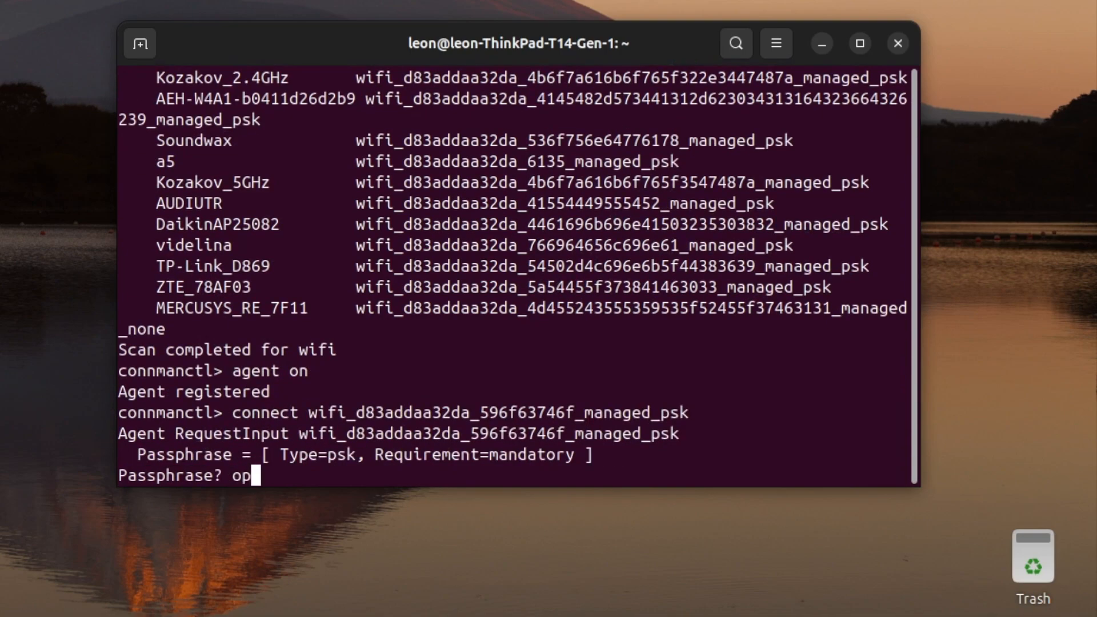
pyautogui.write('enembedded')
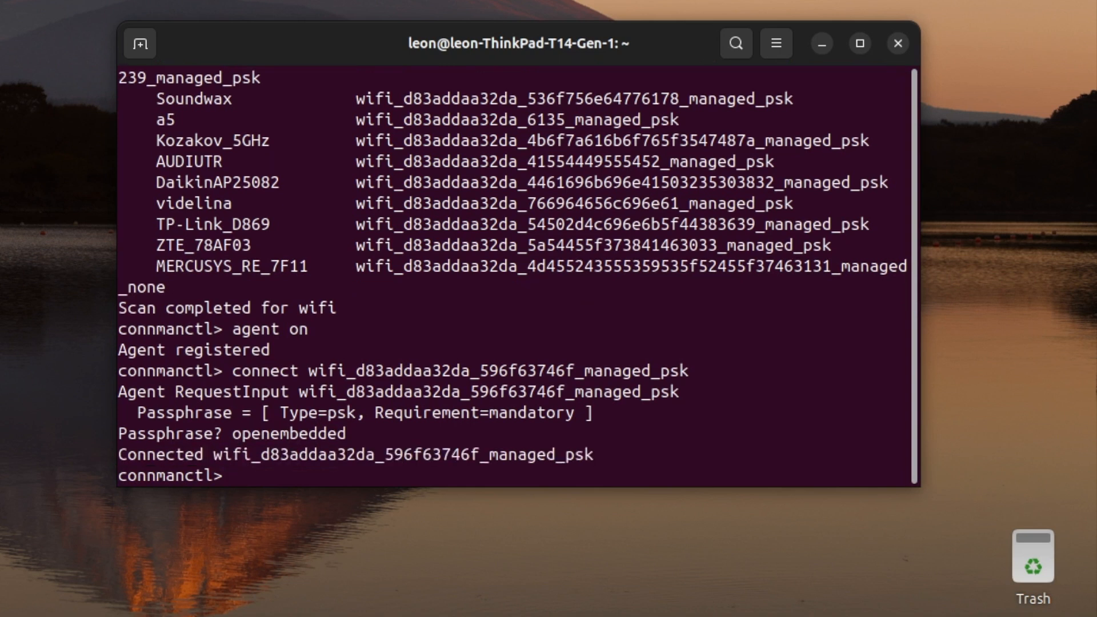
pyautogui.moveTo(638, 449)
pyautogui.write('ping')
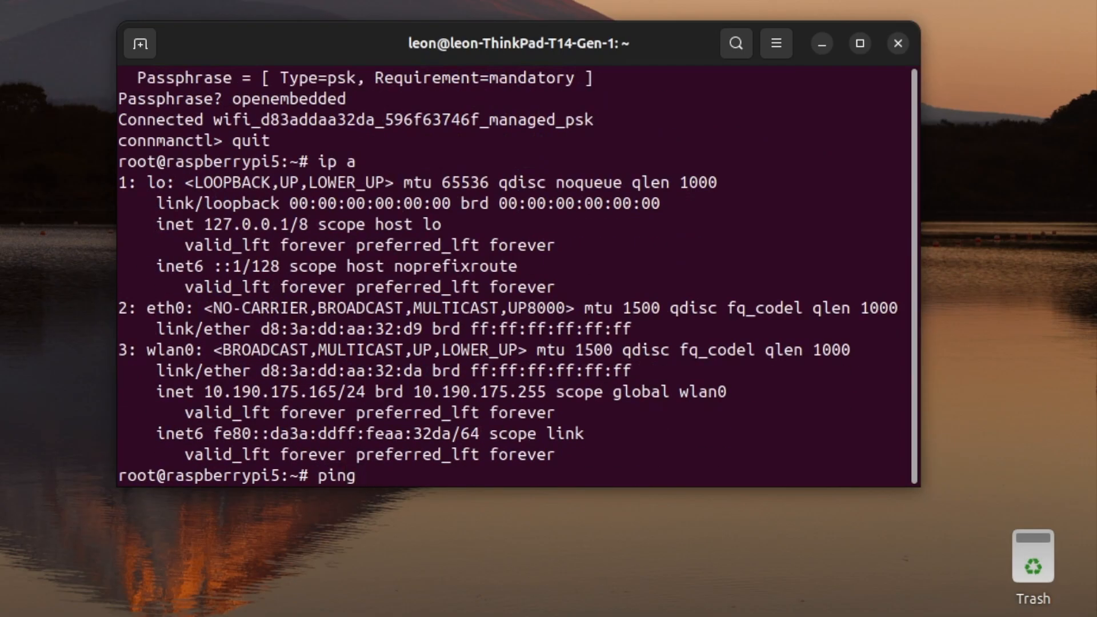
# Step: Ping anavi.org and 8.8.8.8 with replies, then recheck the interface addresses
pyautogui.write('anavi.org')
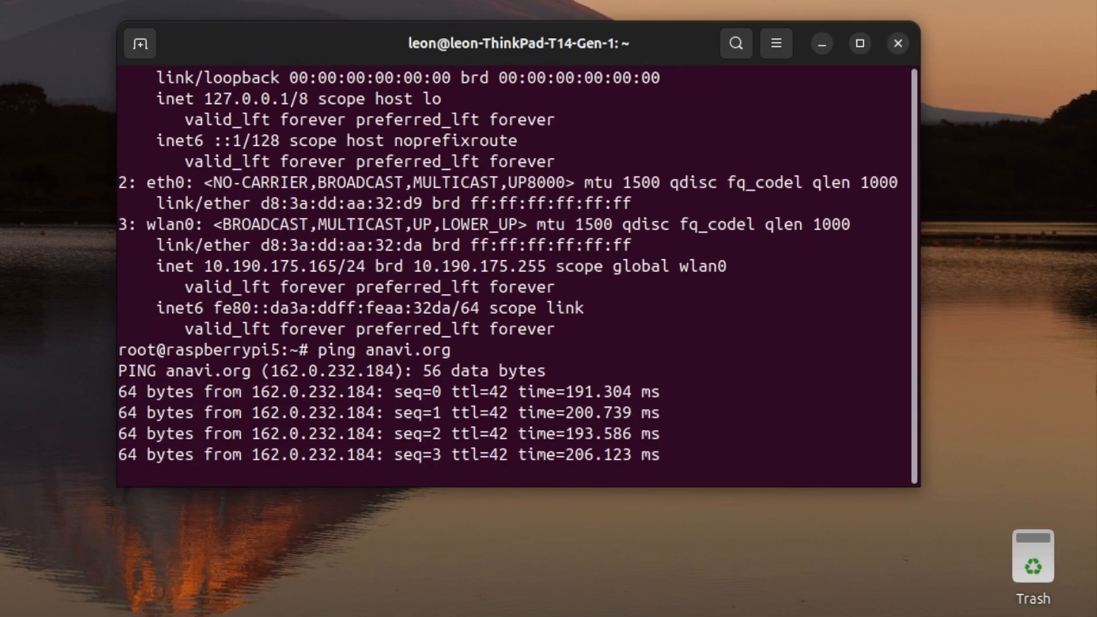
pyautogui.press('ctrl+c')
pyautogui.write('ping')
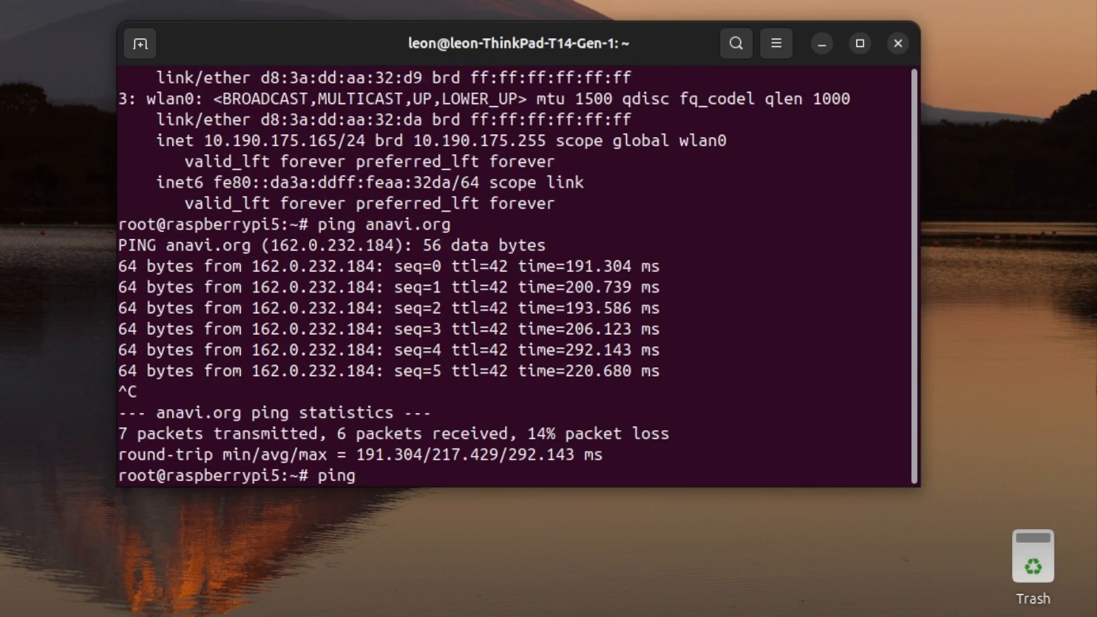
pyautogui.write('8.8.8.8')
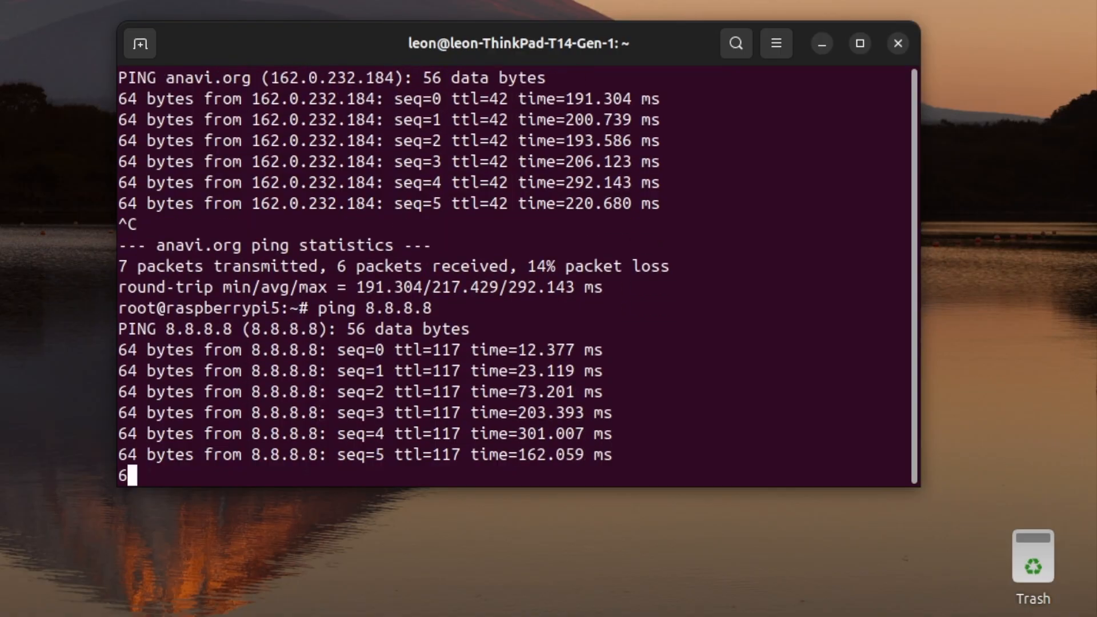
pyautogui.write('ip a')
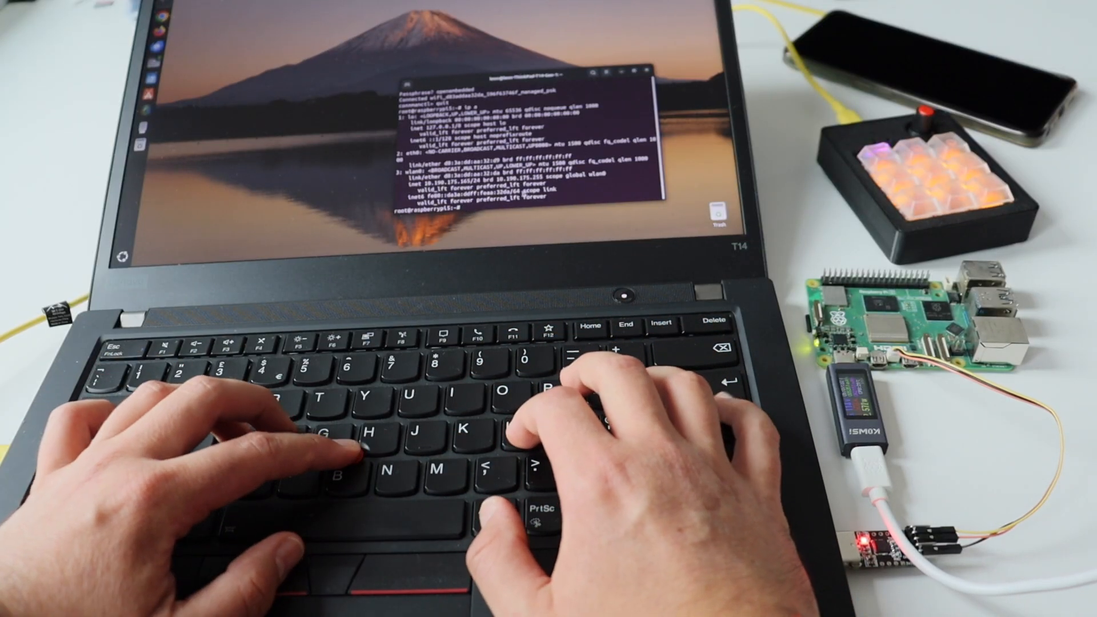
# Step: Ping once more, then reboot the Raspberry Pi and log back in as root
pyautogui.write('ping')
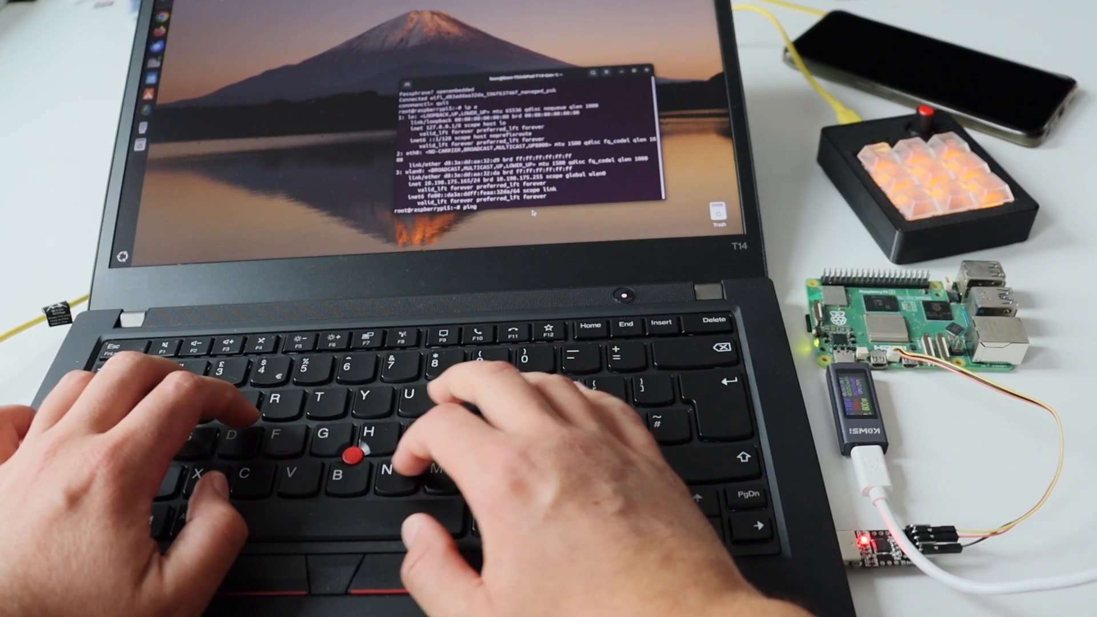
pyautogui.write('ping anari.org')
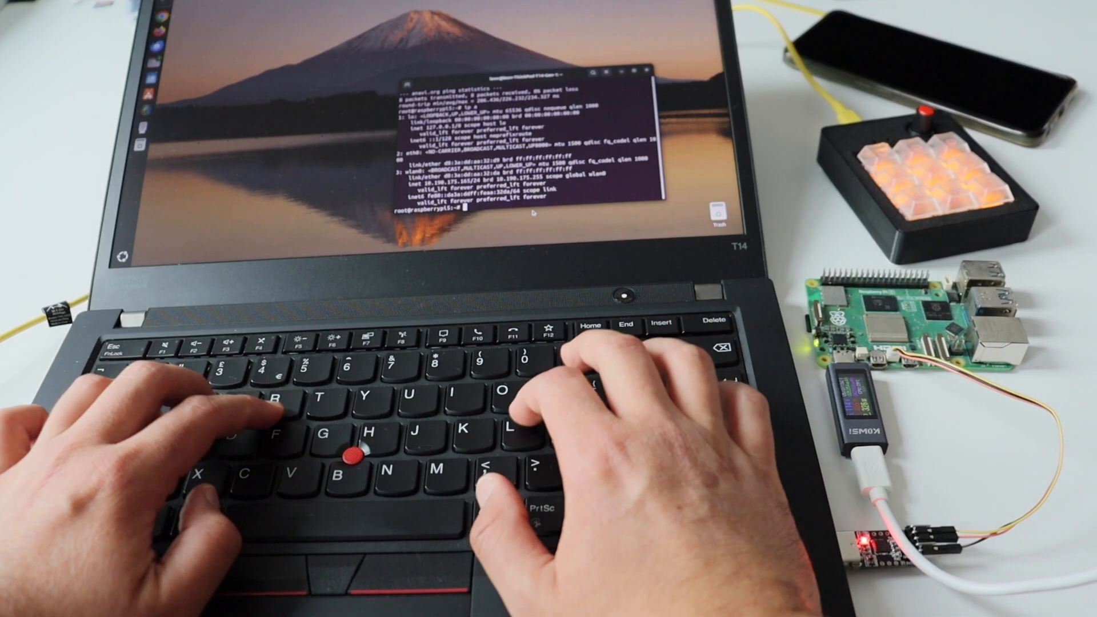
pyautogui.write('reboot')
pyautogui.write('c')
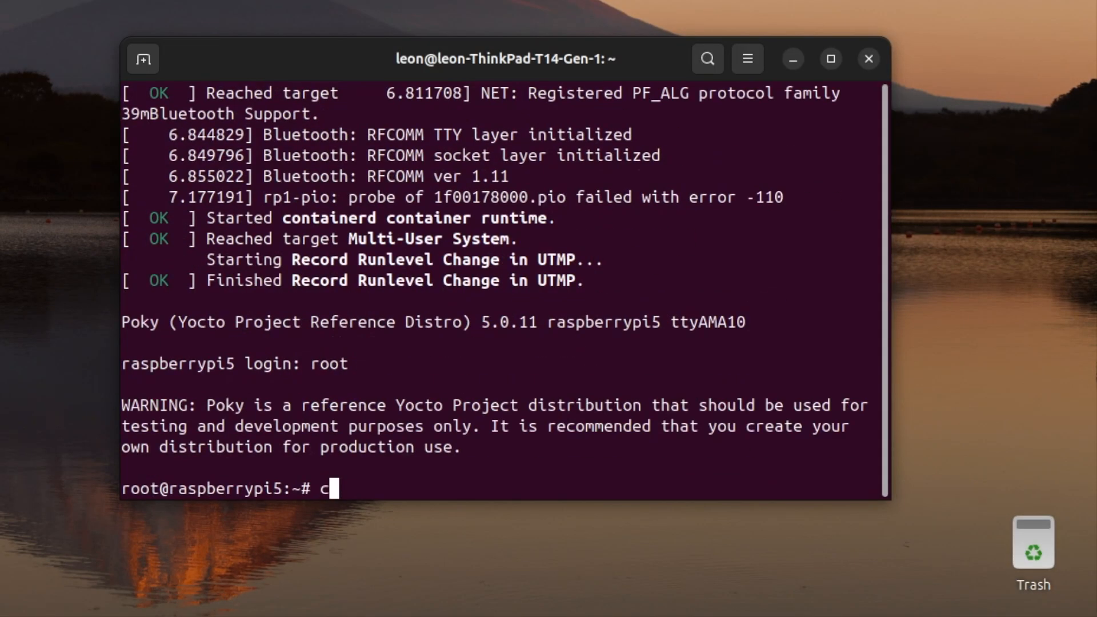
# Step: In connmanctl enable wifi, get 'Not implemented' on scan wifi, and quit to the shell
pyautogui.write('onnmanctl')
pyautogui.write('enab')
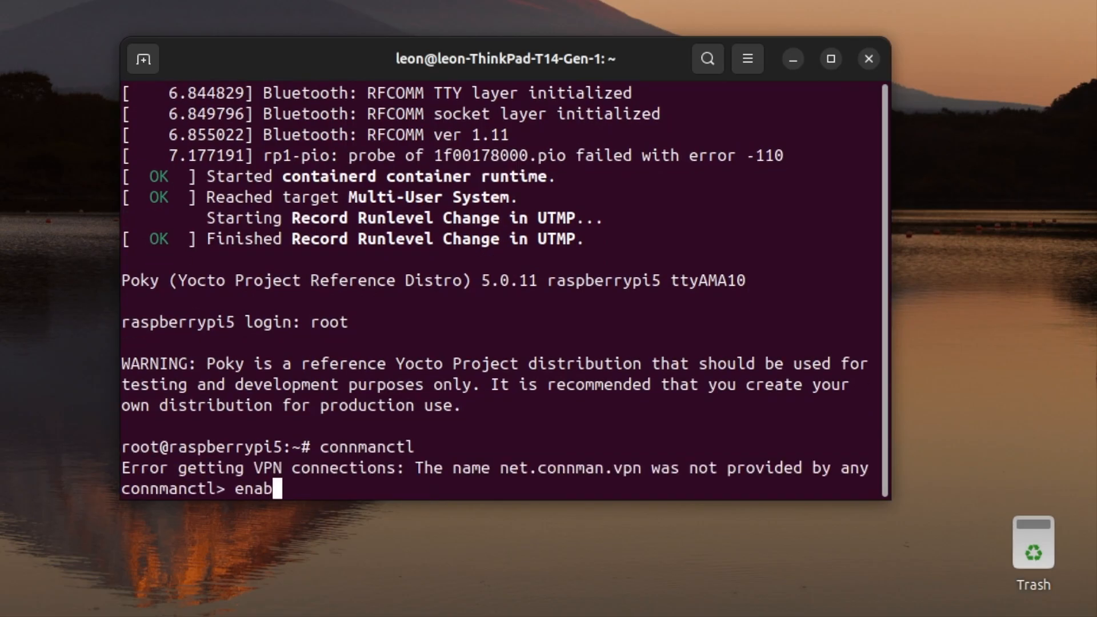
pyautogui.write('le wifi')
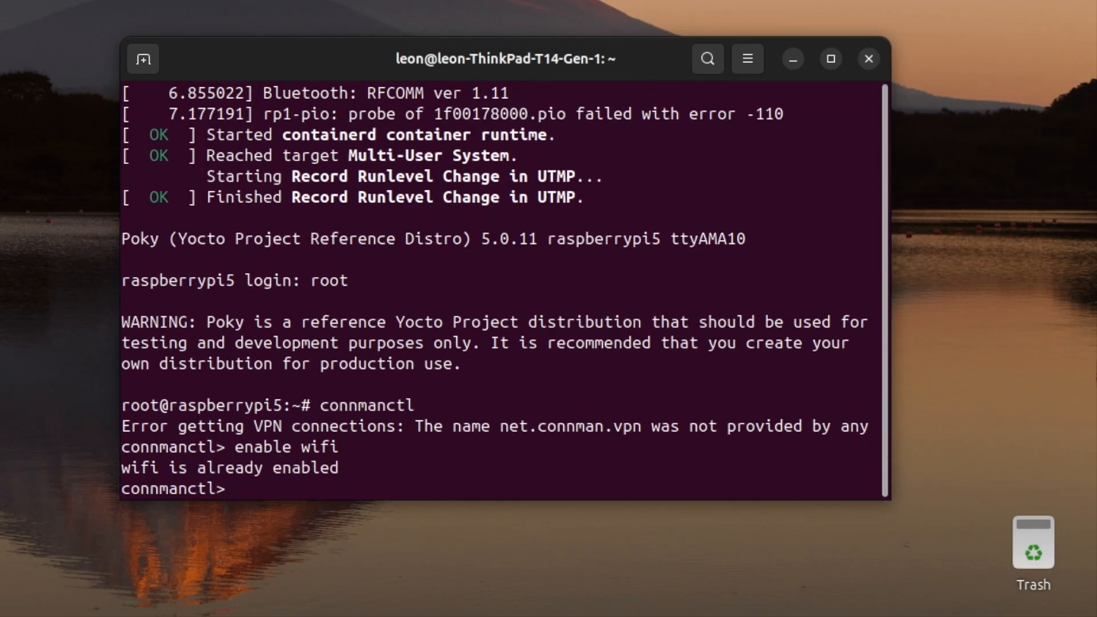
pyautogui.write('scan wifi')
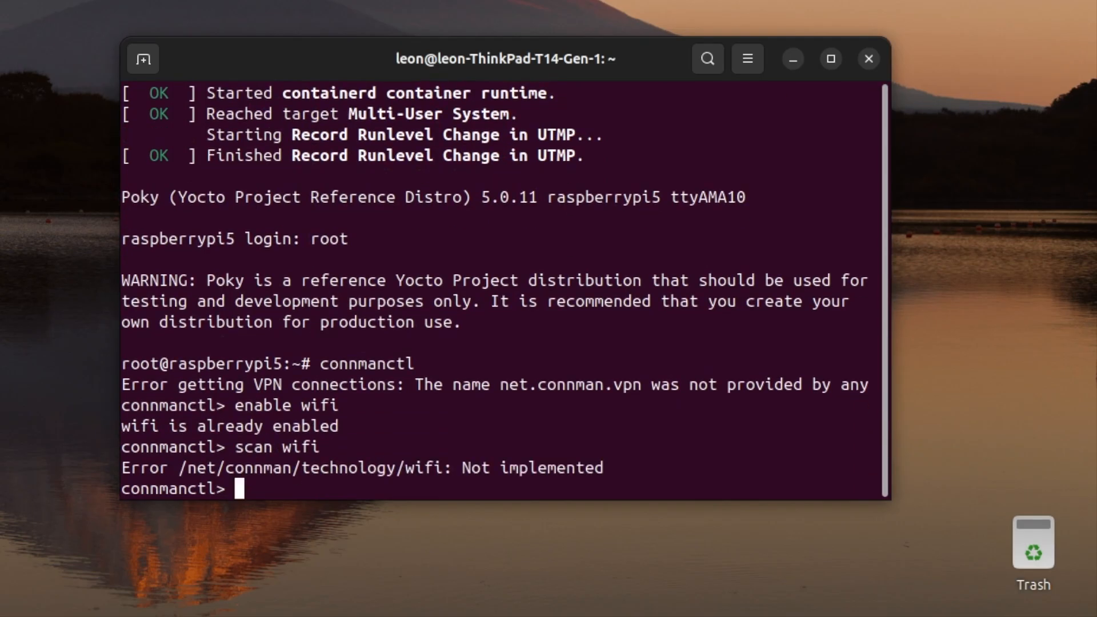
pyautogui.moveTo(631, 478)
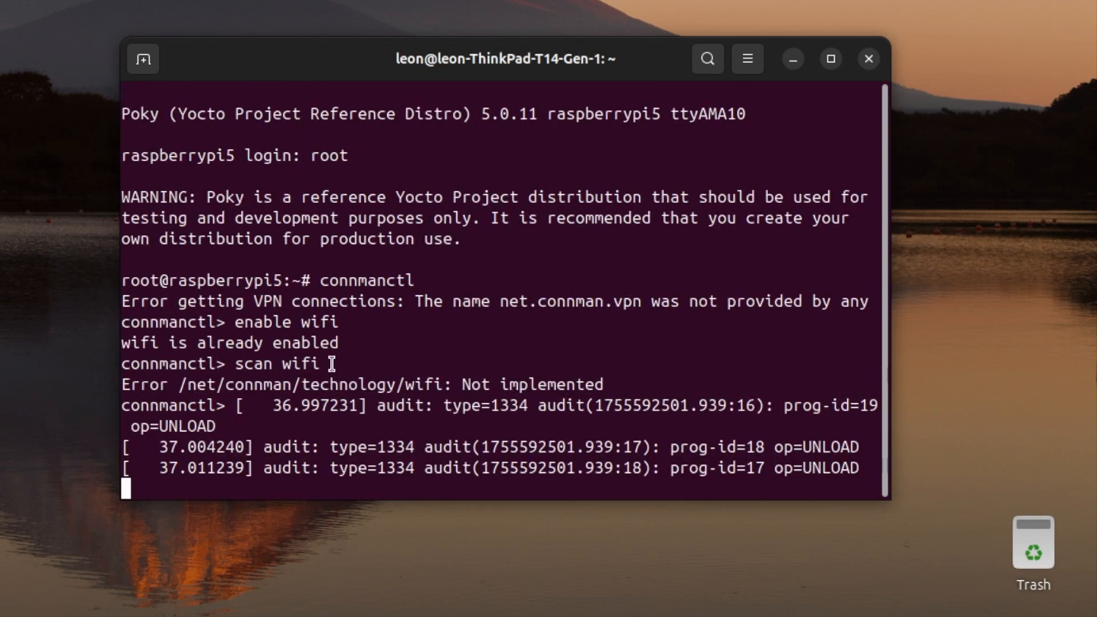
pyautogui.write('quit')
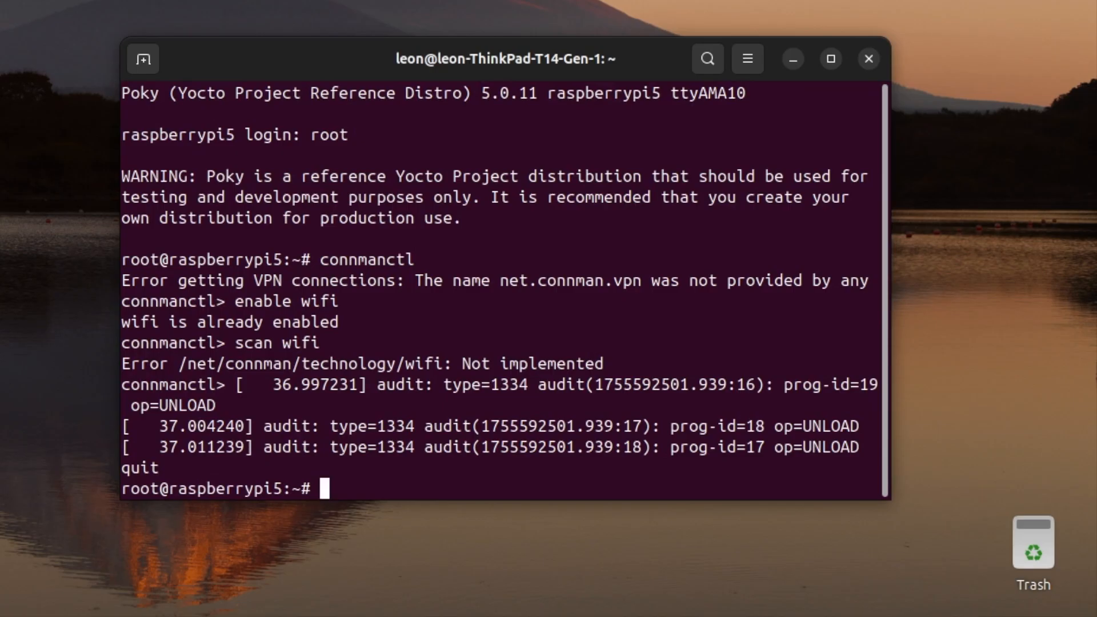
# Step: Run ip link set wlan0 up, enable wifi and scan in connmanctl until Yocto appears, then quit
pyautogui.write('ip link')
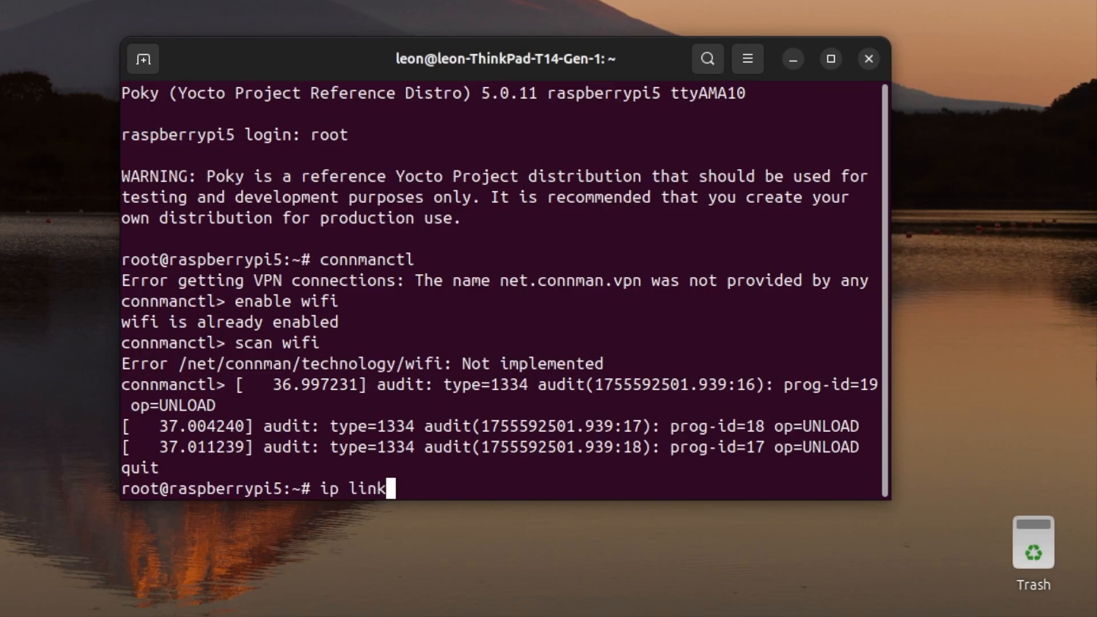
pyautogui.write('set wlan0 up')
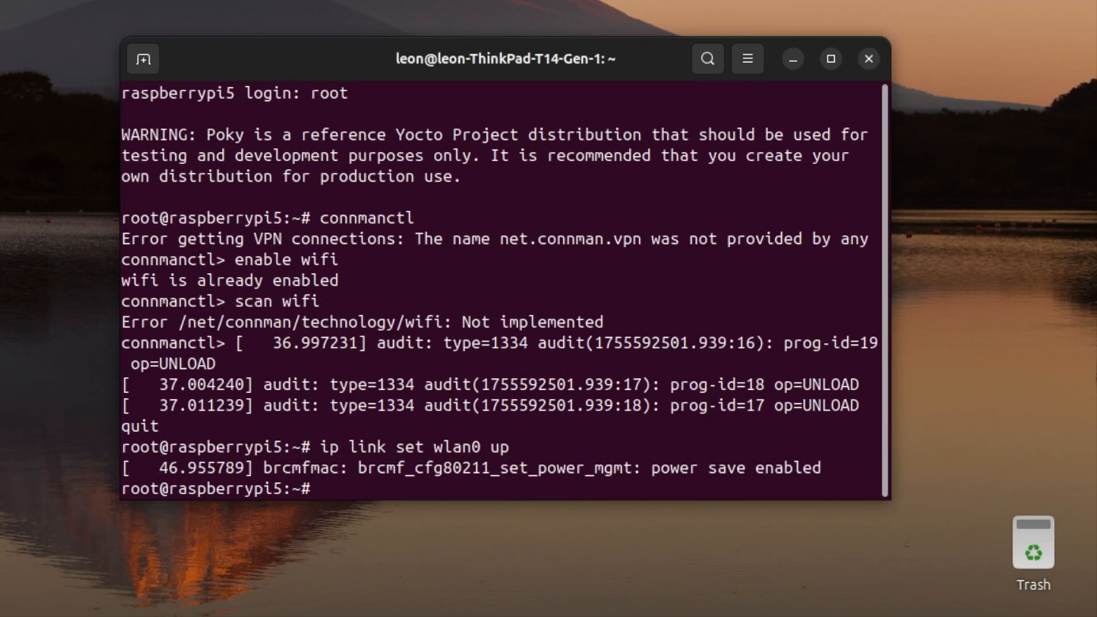
pyautogui.write('connmanctl')
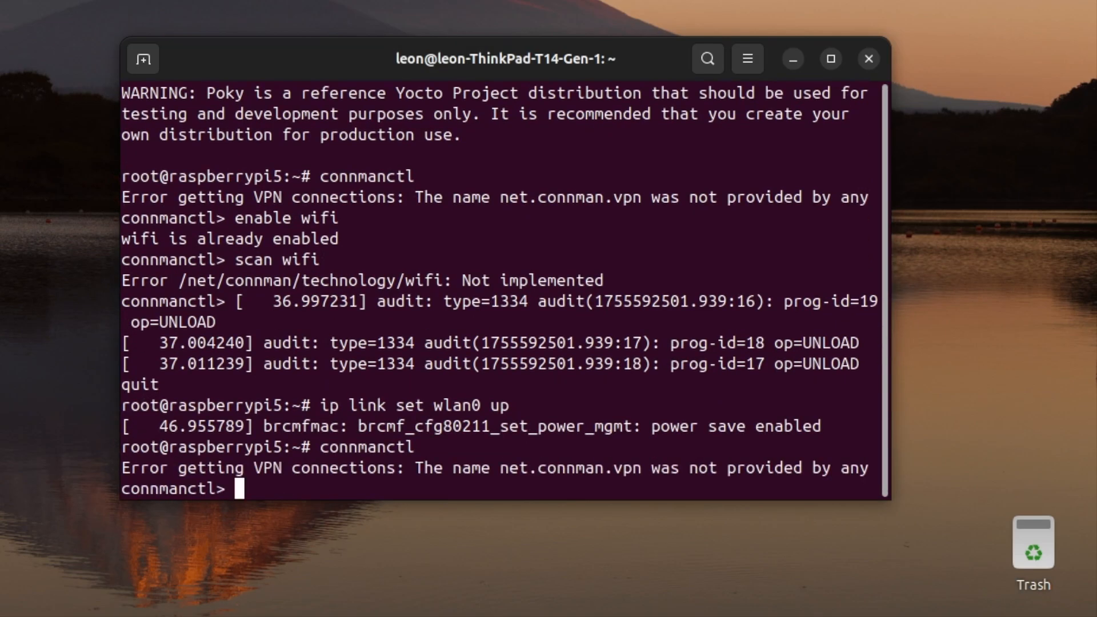
pyautogui.write('enable wifi')
pyautogui.write('services')
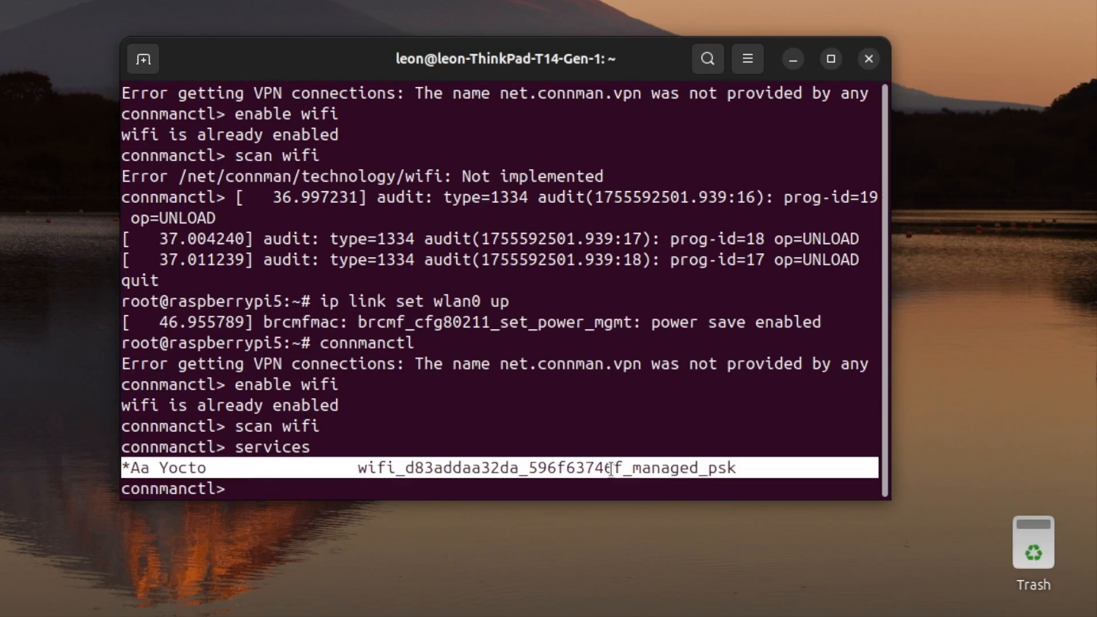
pyautogui.write('qu')
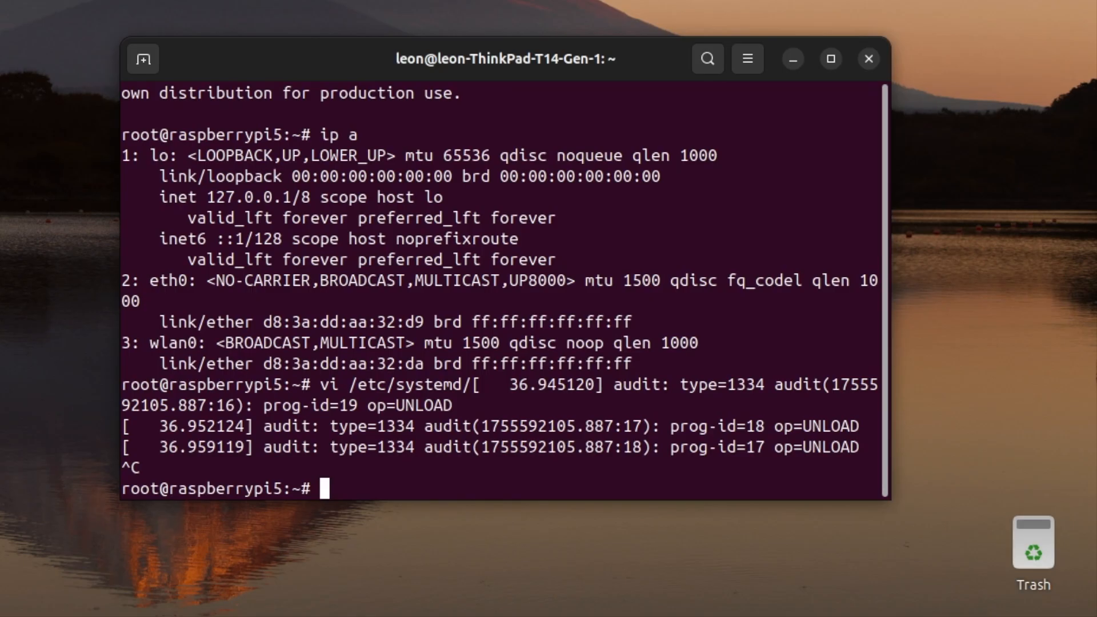
# Step: Open /etc/systemd/network/10-wlan.network in vi as a new empty file
pyautogui.write('vi /etc/')
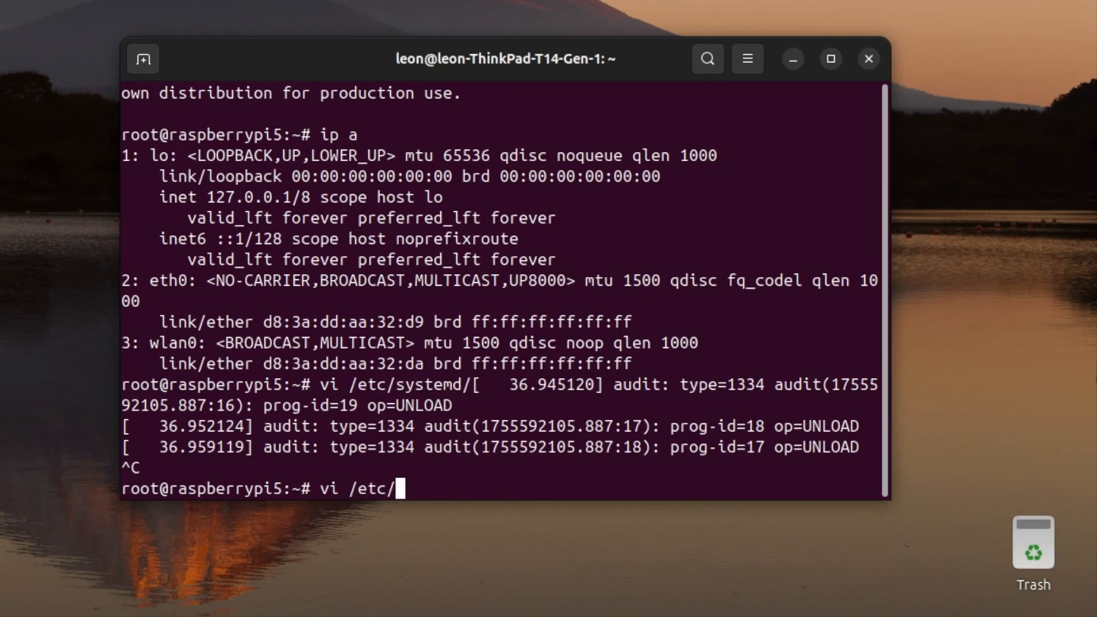
pyautogui.write('s')
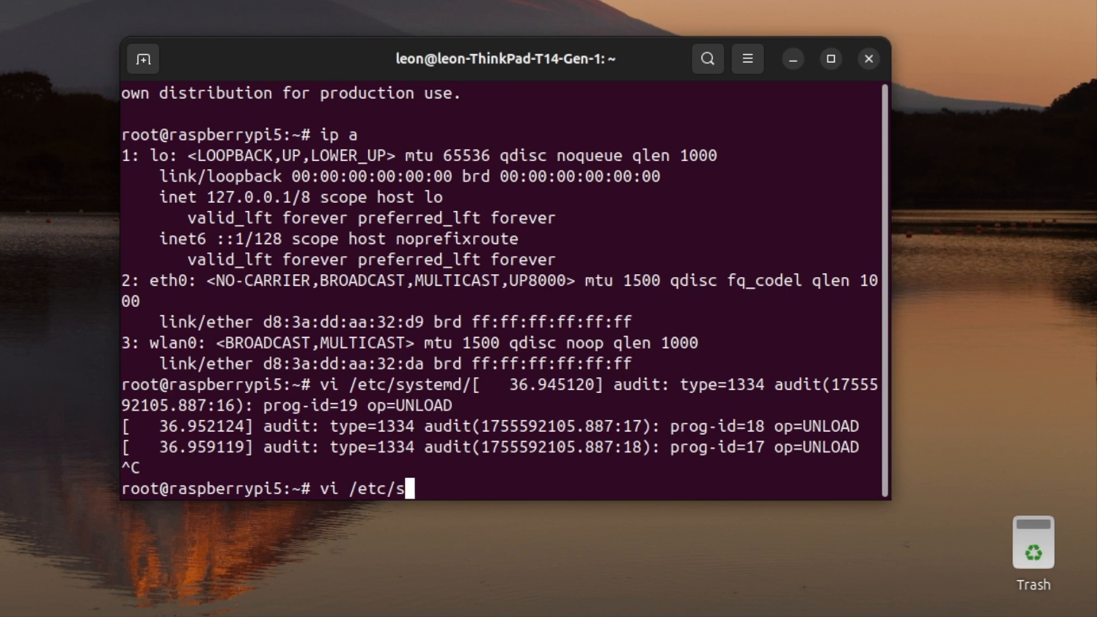
pyautogui.write('ystemd/n')
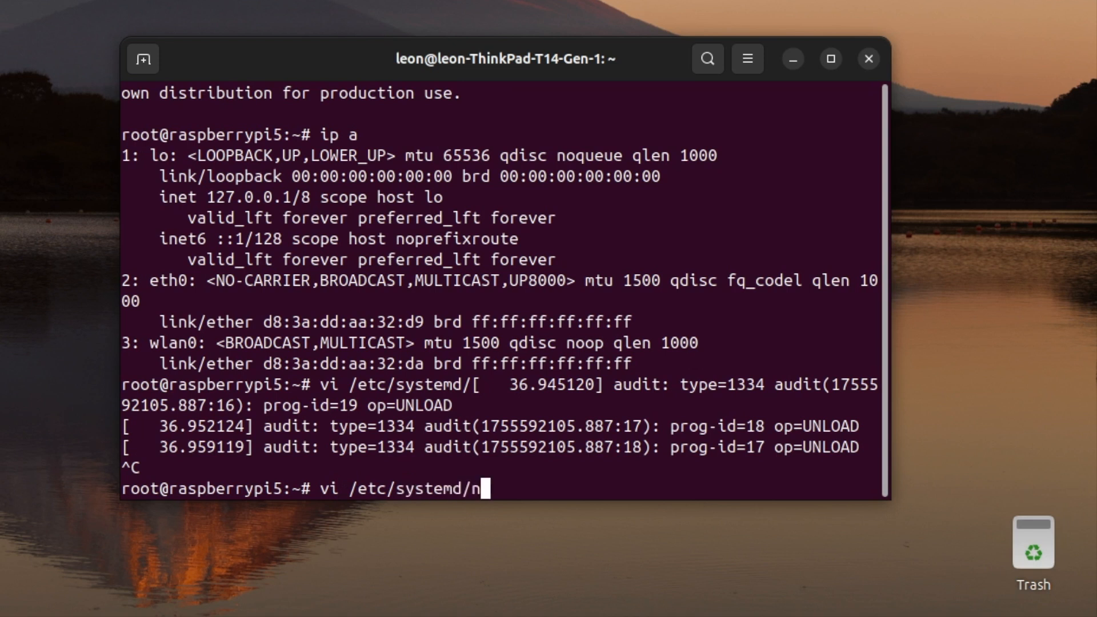
pyautogui.write('etwork/10')
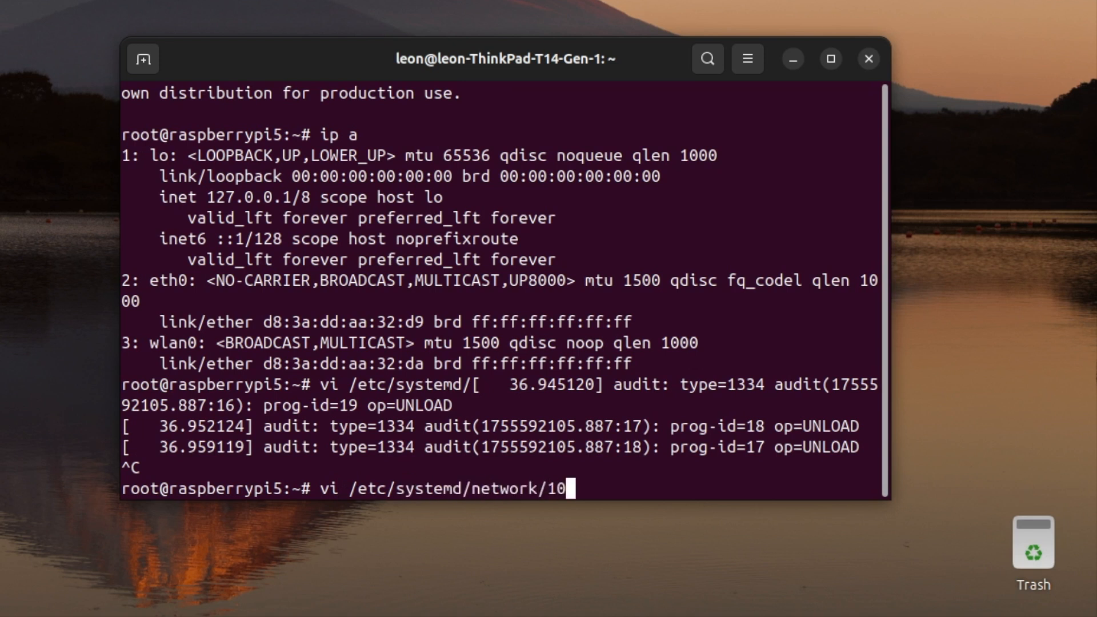
pyautogui.write('-wlan0')
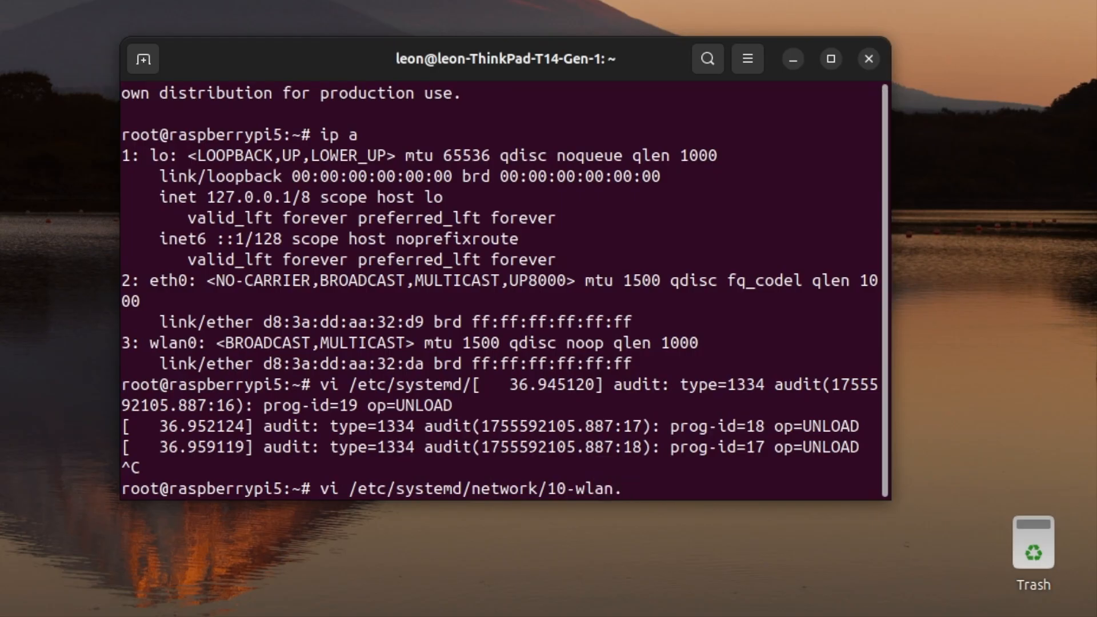
pyautogui.write('netwo')
pyautogui.write('[')
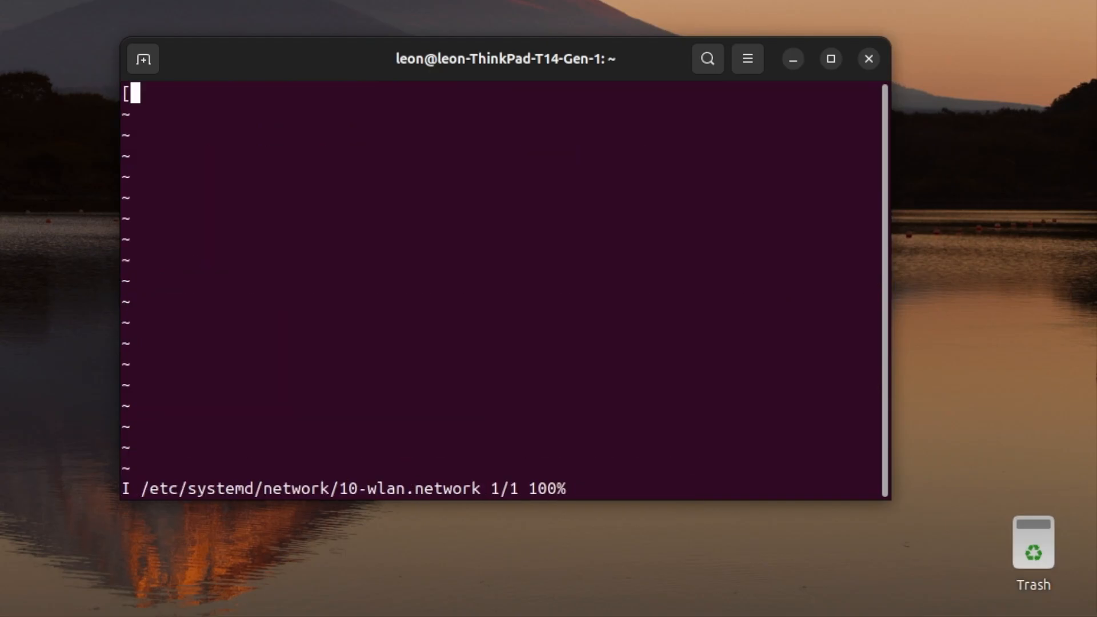
# Step: Enter '[Match]' with 'Name=wlan0' and '[Network]' with 'DHCP=yes' in vi insert mode
pyautogui.write('Match]')
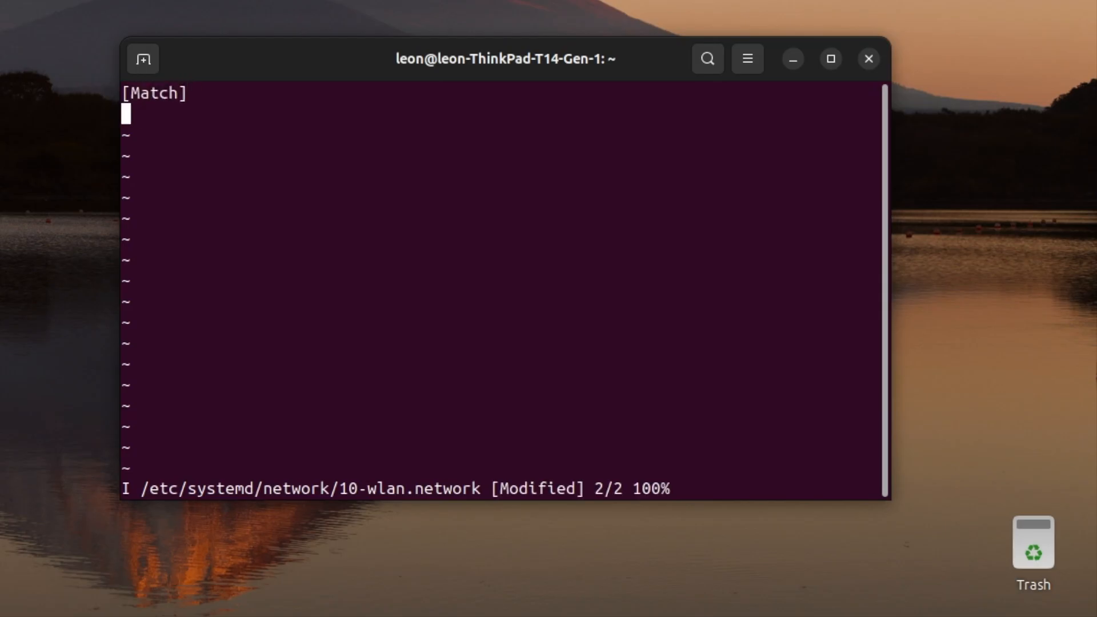
pyautogui.write('Name=w')
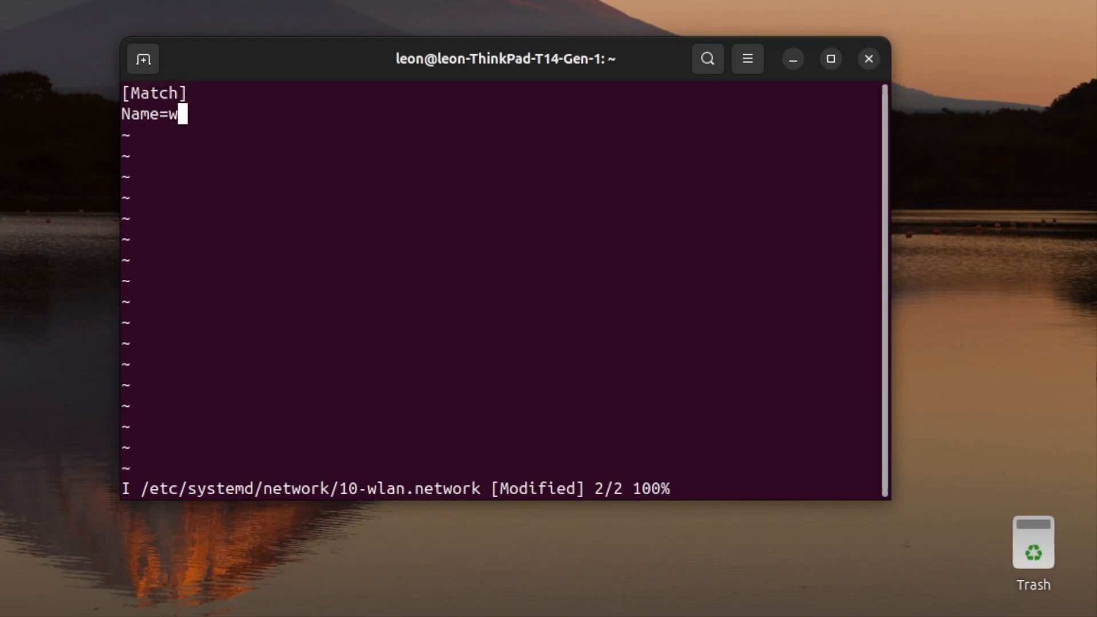
pyautogui.write('lan0')
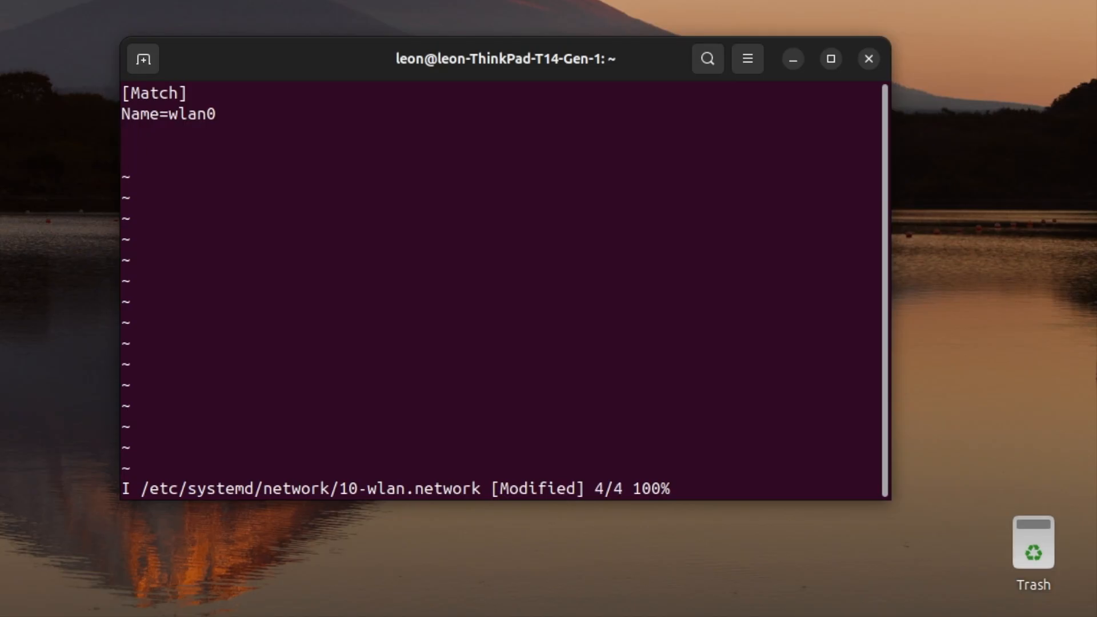
pyautogui.write('[Neto')
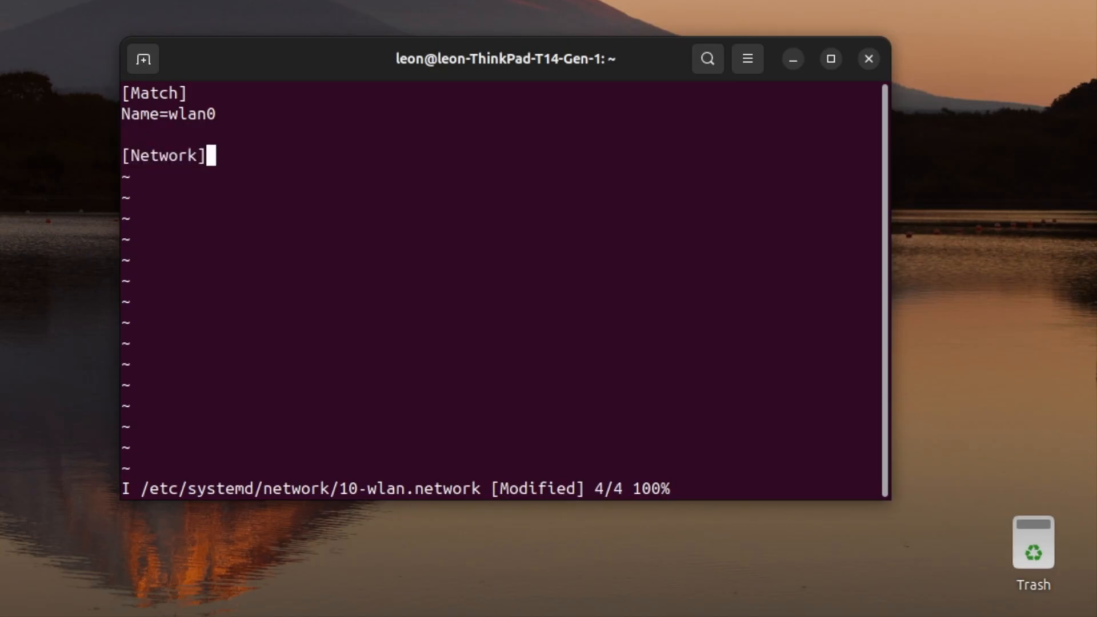
pyautogui.write('DHCP')
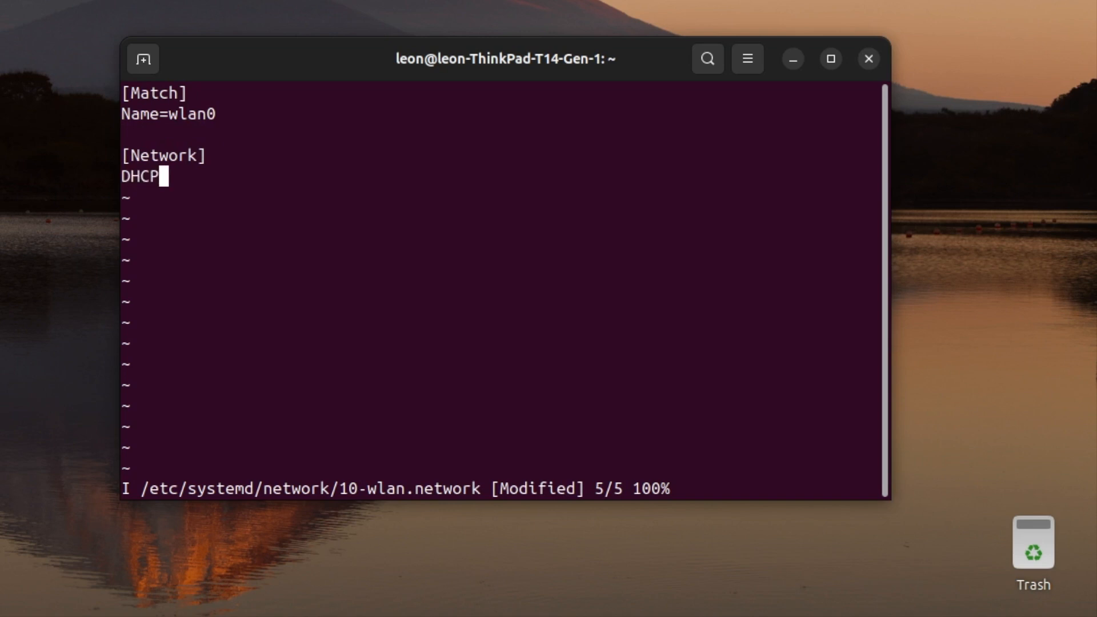
pyautogui.write('=yes')
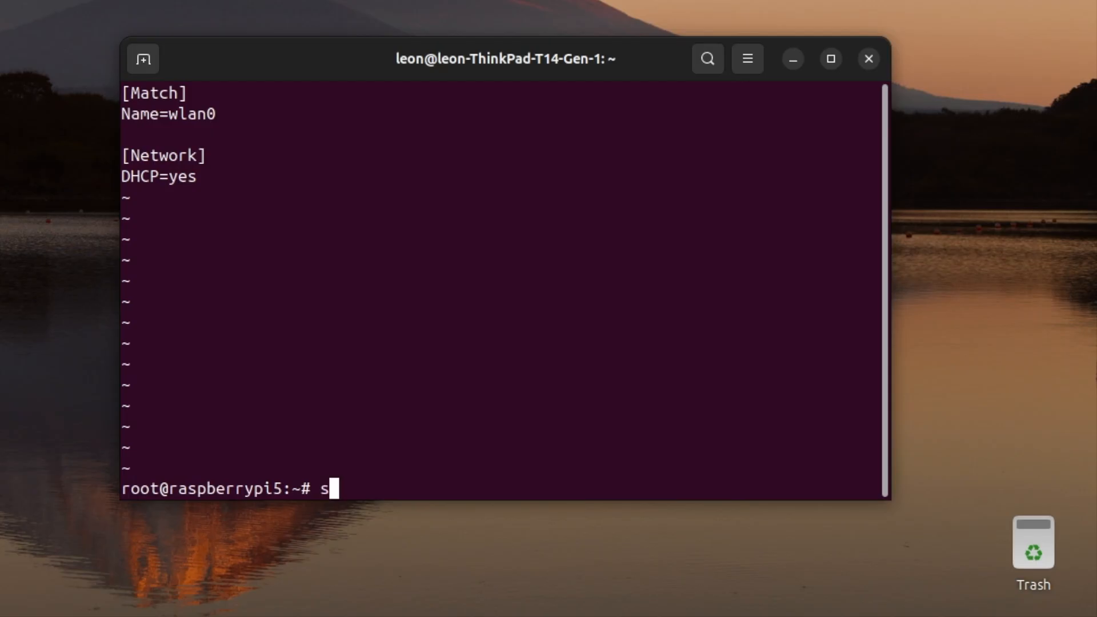
# Step: Write the file from vi and run 'systemctl reboot', waiting for the Pi's login prompt
pyautogui.write('yste')
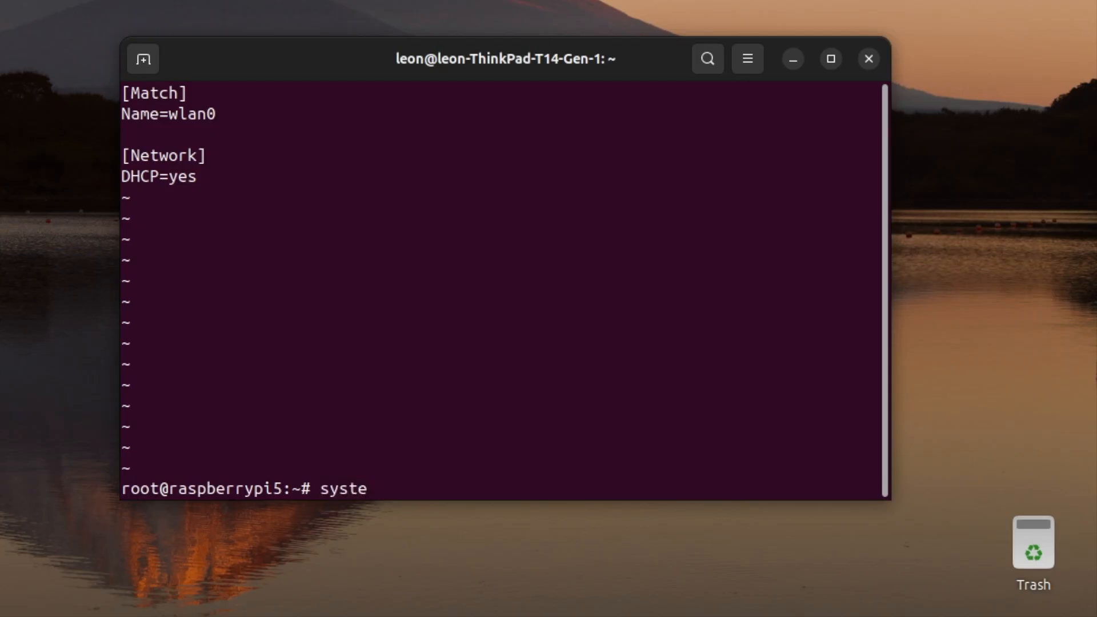
pyautogui.write('mctl')
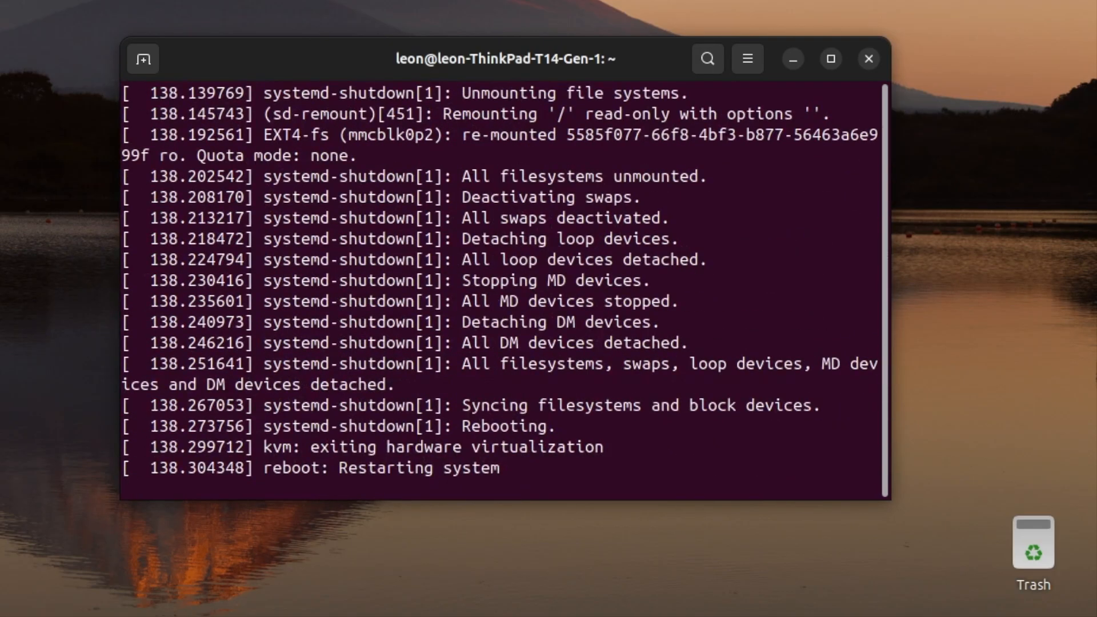
pyautogui.scroll(-3)
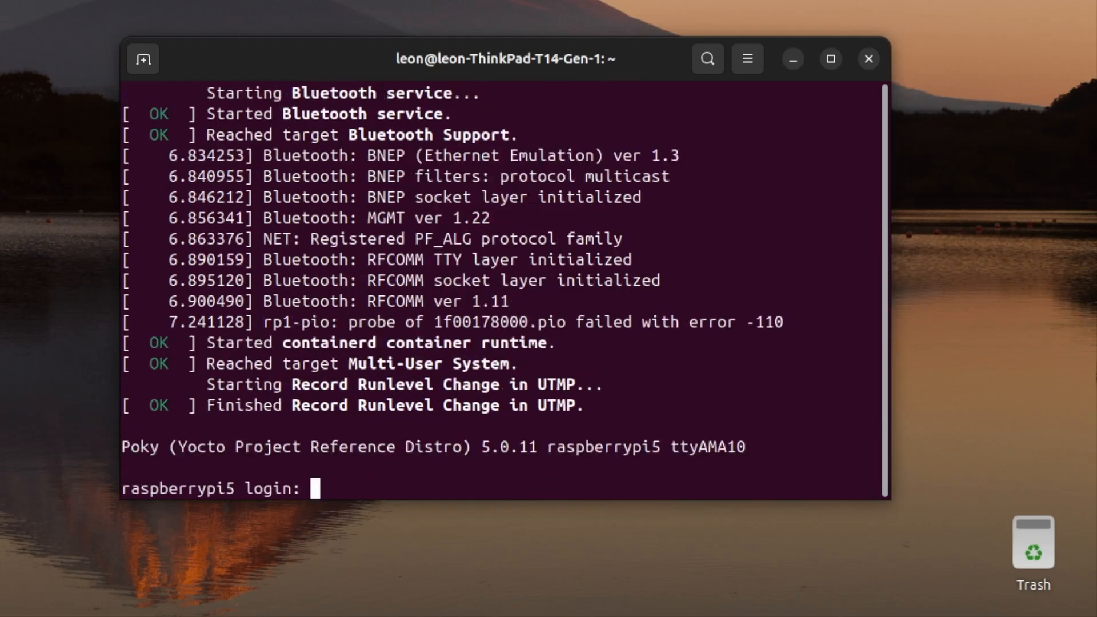
pyautogui.write('r')
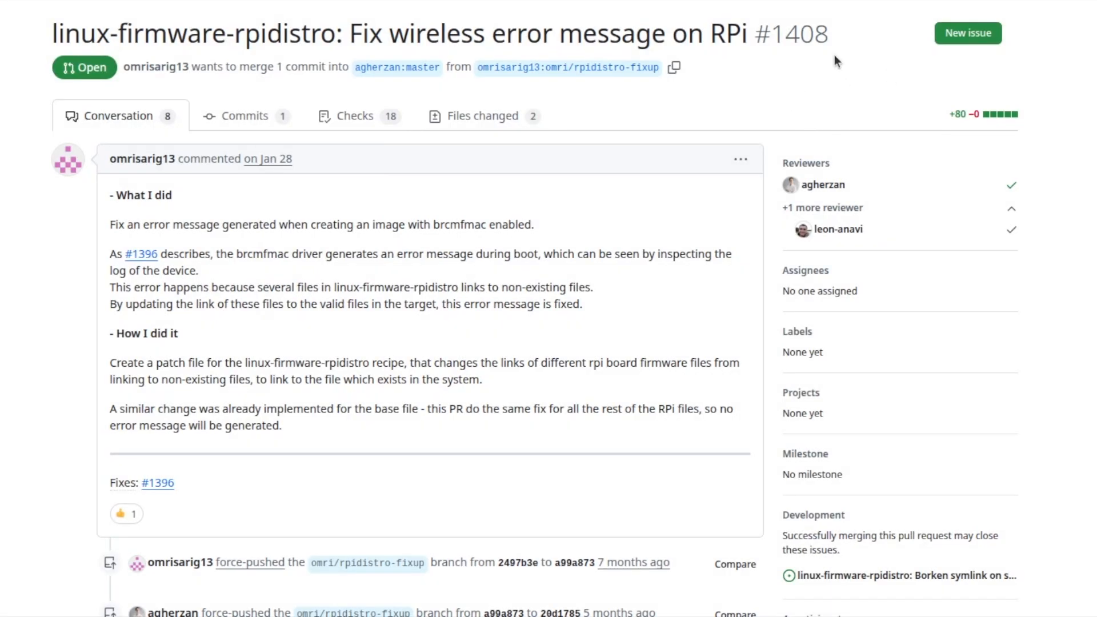
pyautogui.moveTo(867, 36)
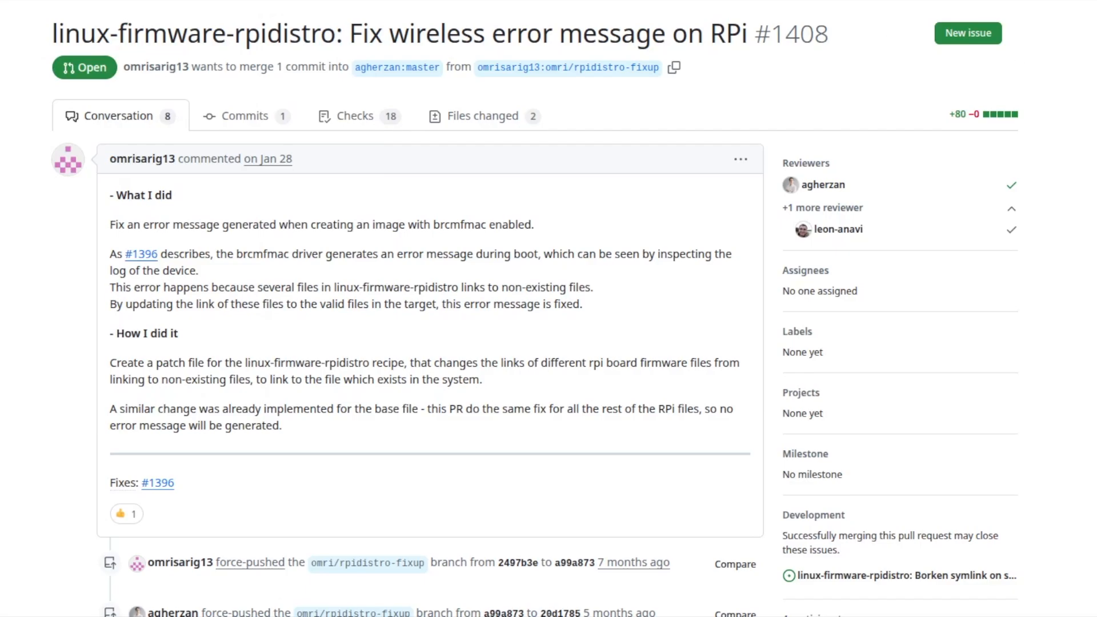
# Step: Scroll pull request #1408 down to its latest approval and auto-merge (rebase) note
pyautogui.scroll(-3)
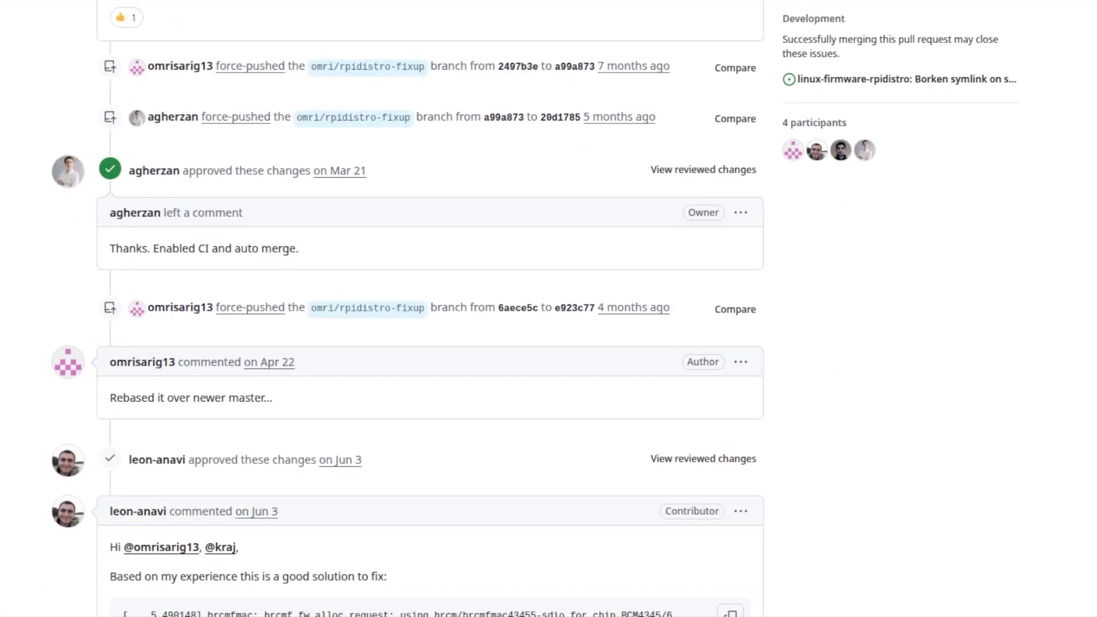
pyautogui.scroll(-3)
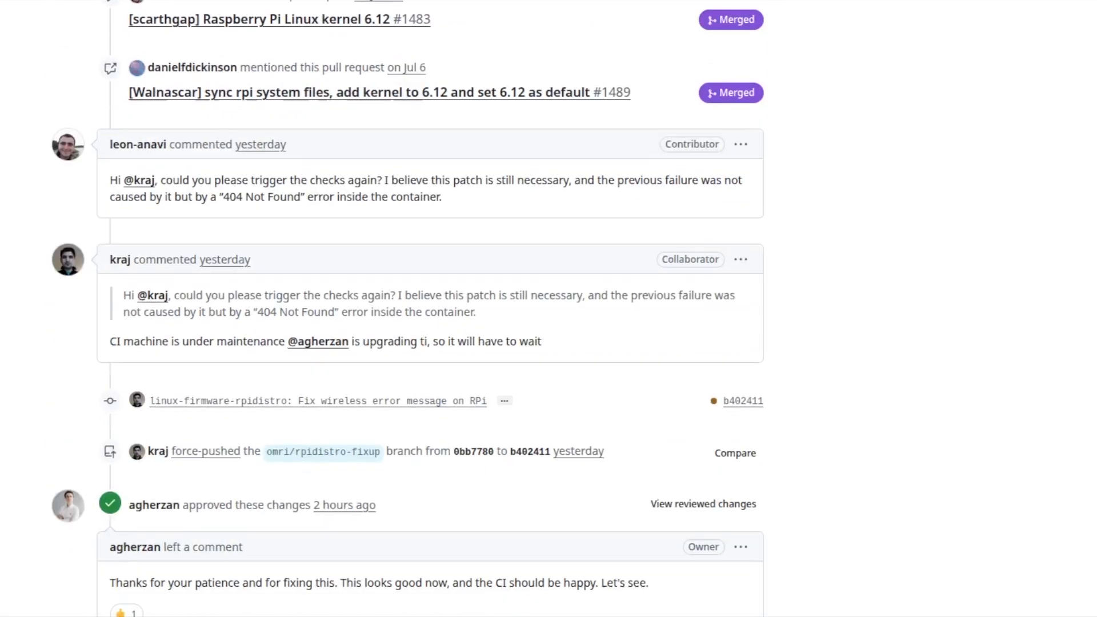
pyautogui.scroll(-3)
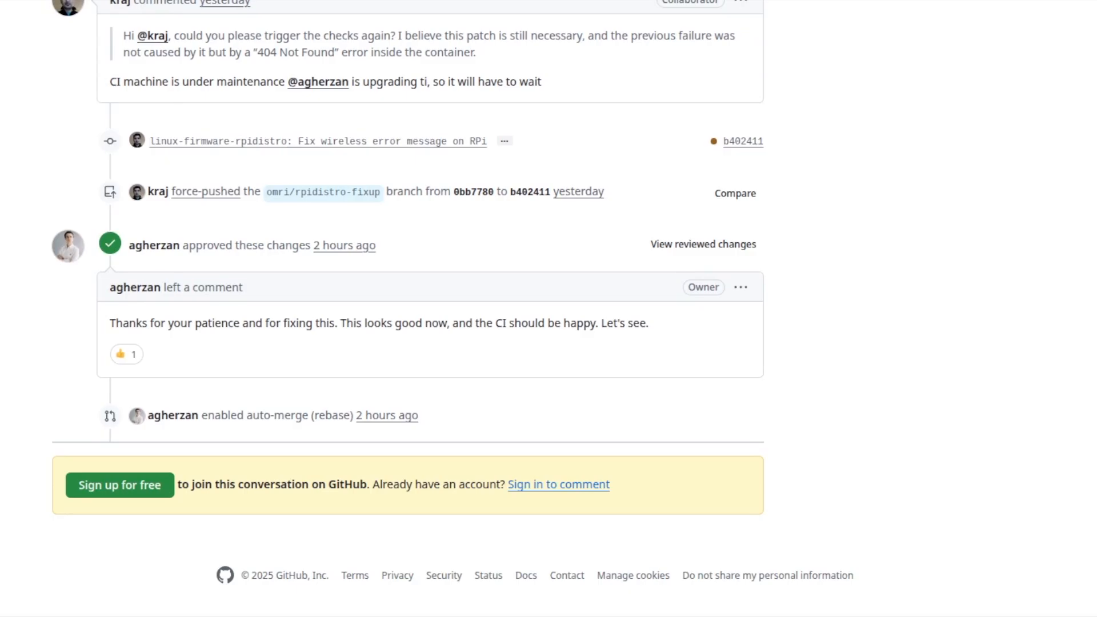